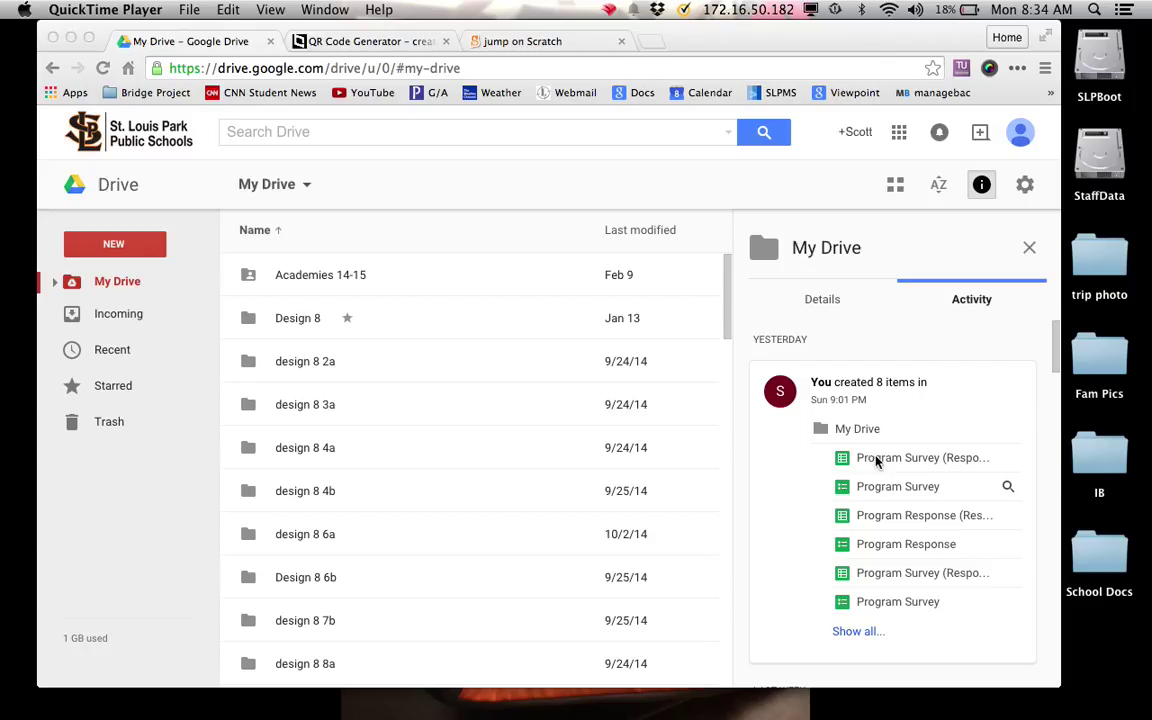
mouse_move(548, 276)
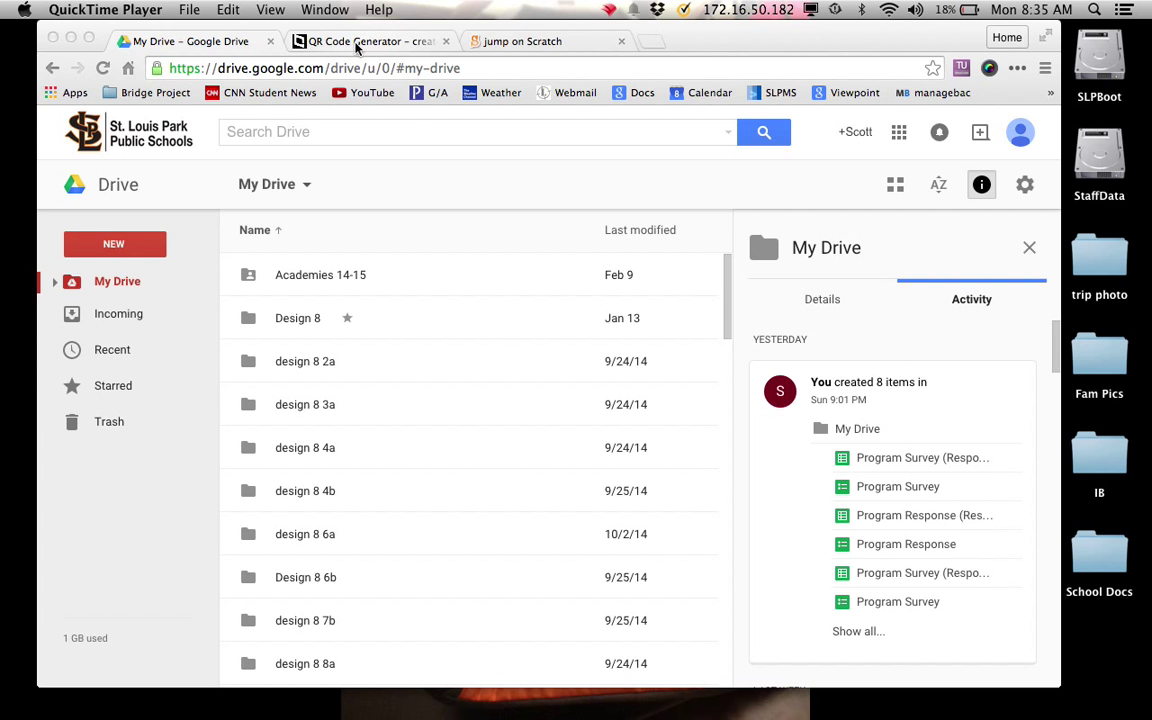
- Bring up the QR Code Generator site from the Drive file list
click(370, 40)
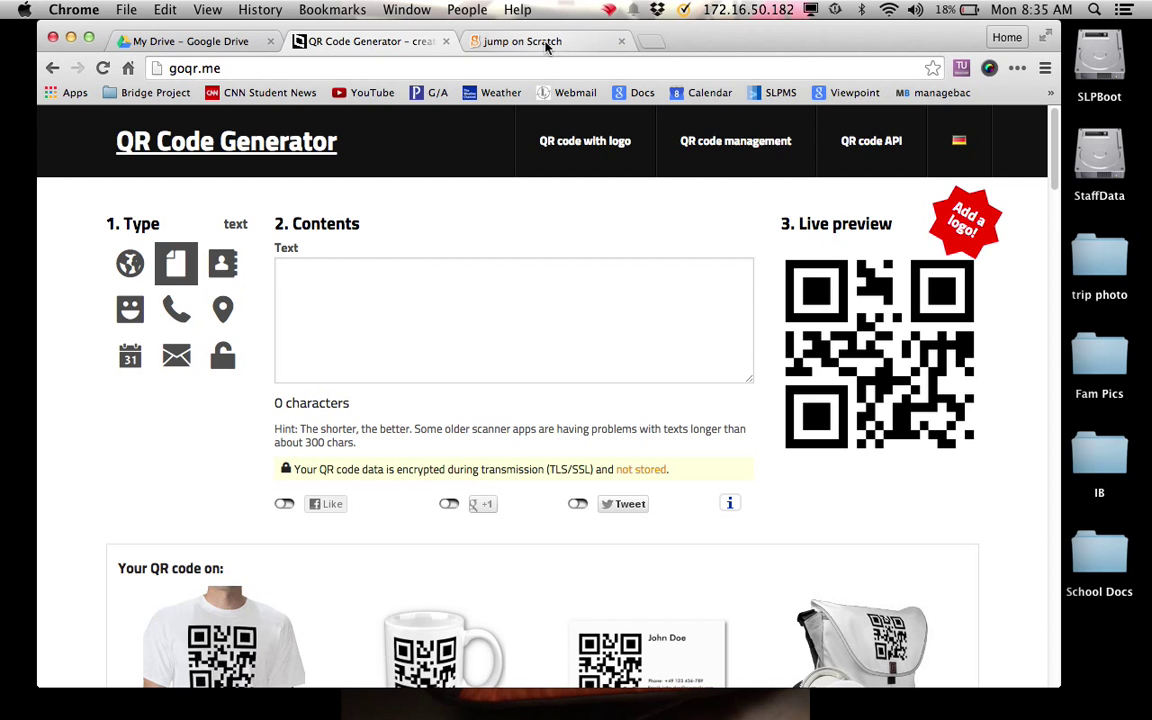
- Run the Scratch jump game with the green flag a few times, then return to Google Drive
click(540, 40)
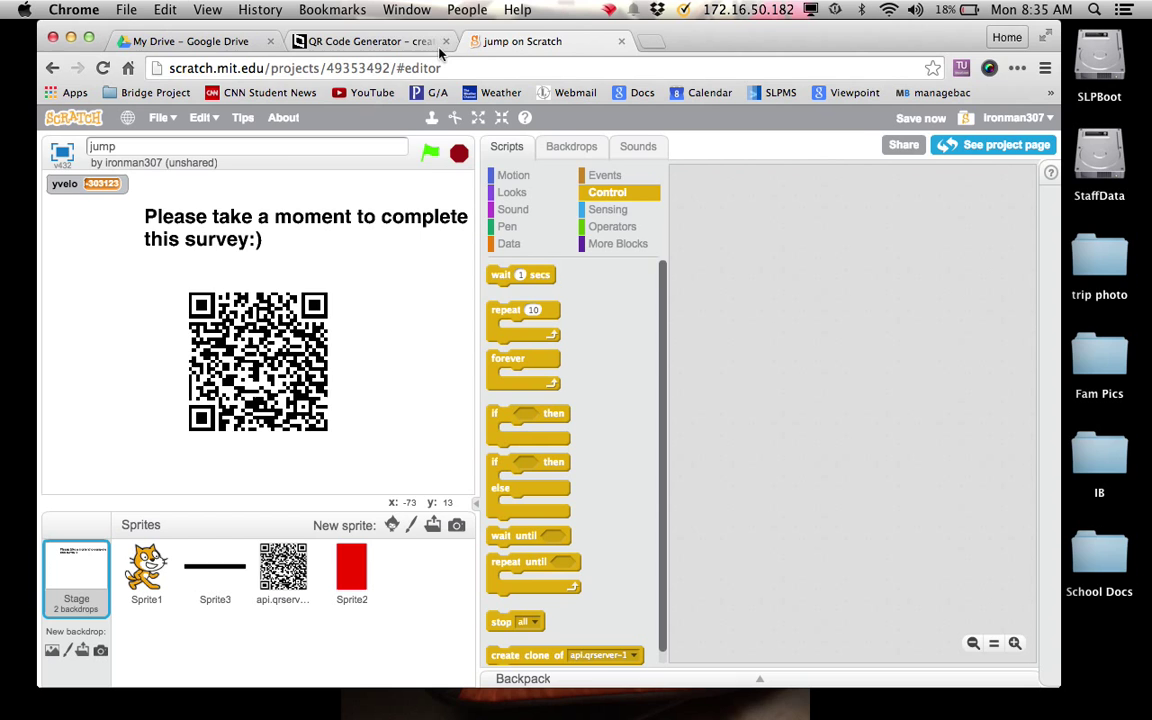
click(432, 152)
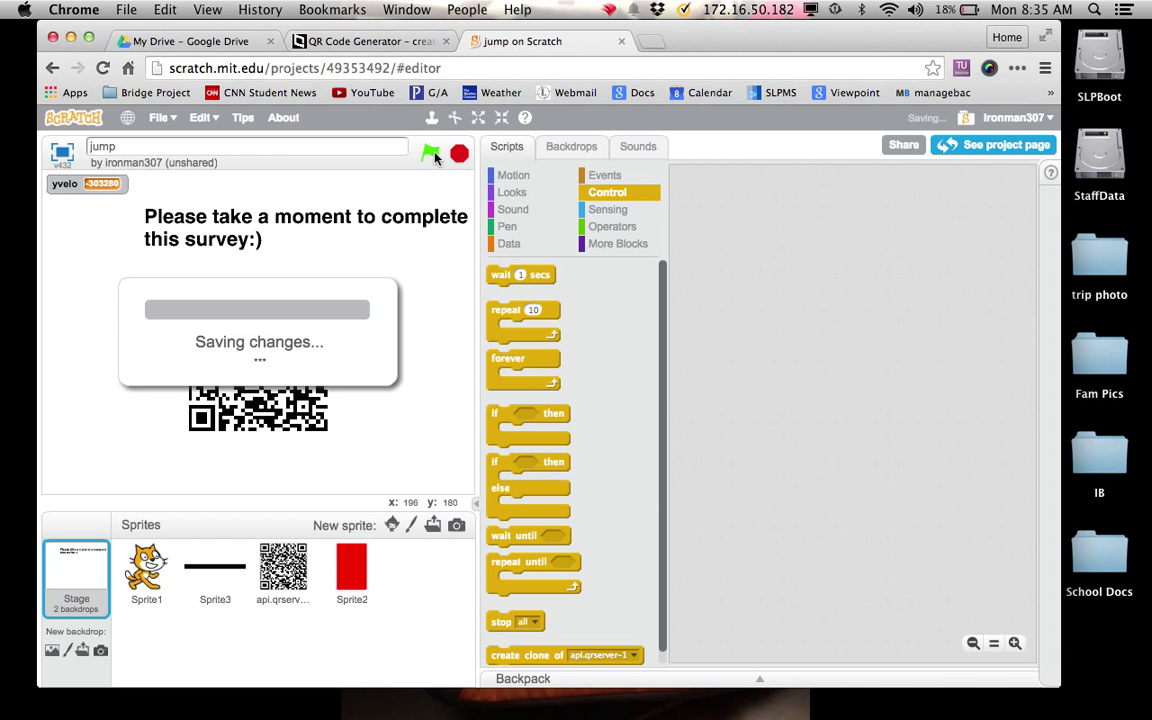
click(432, 152)
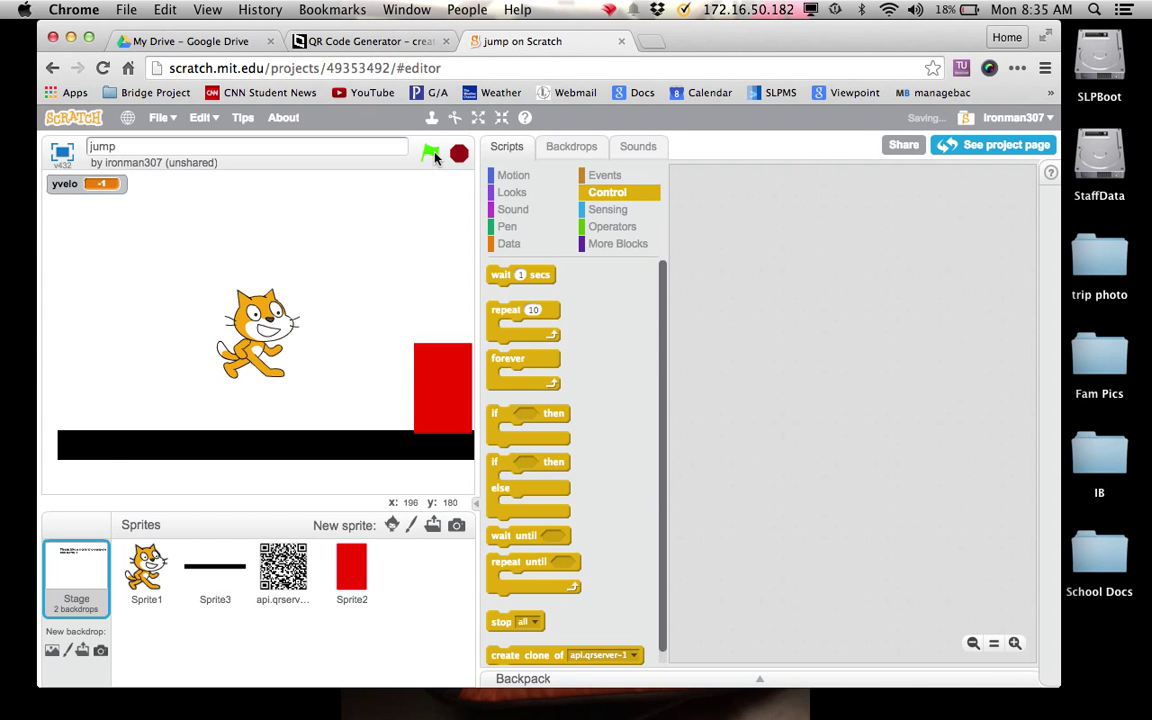
click(430, 152)
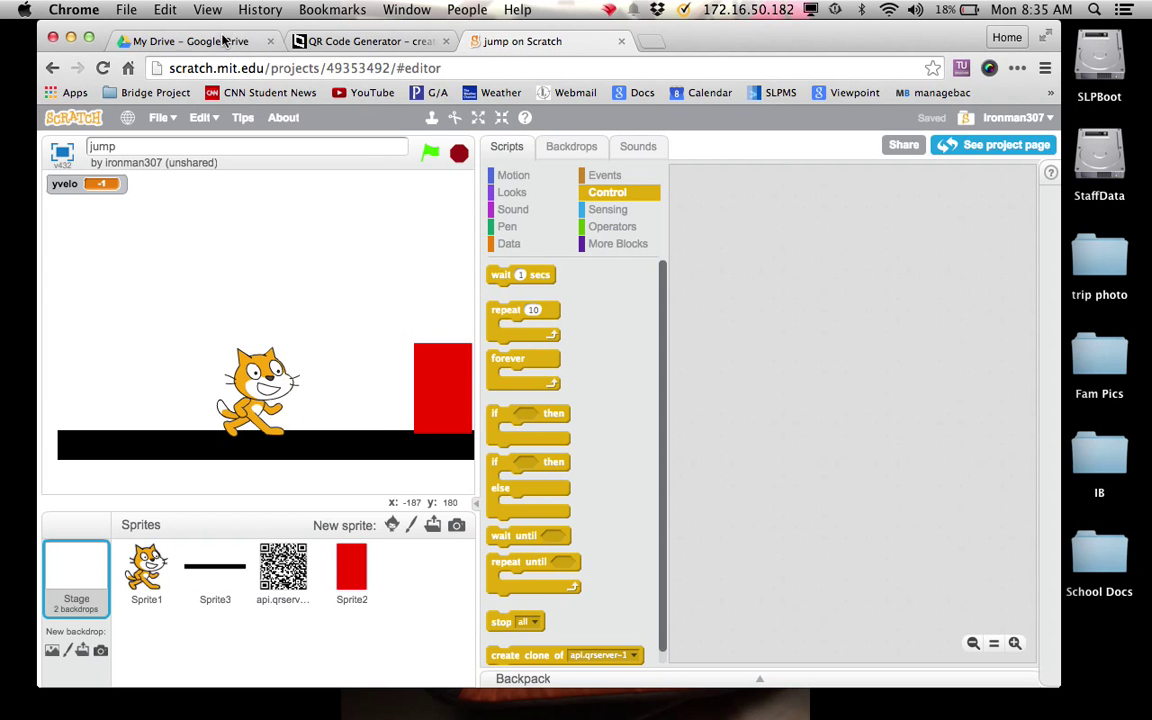
click(176, 44)
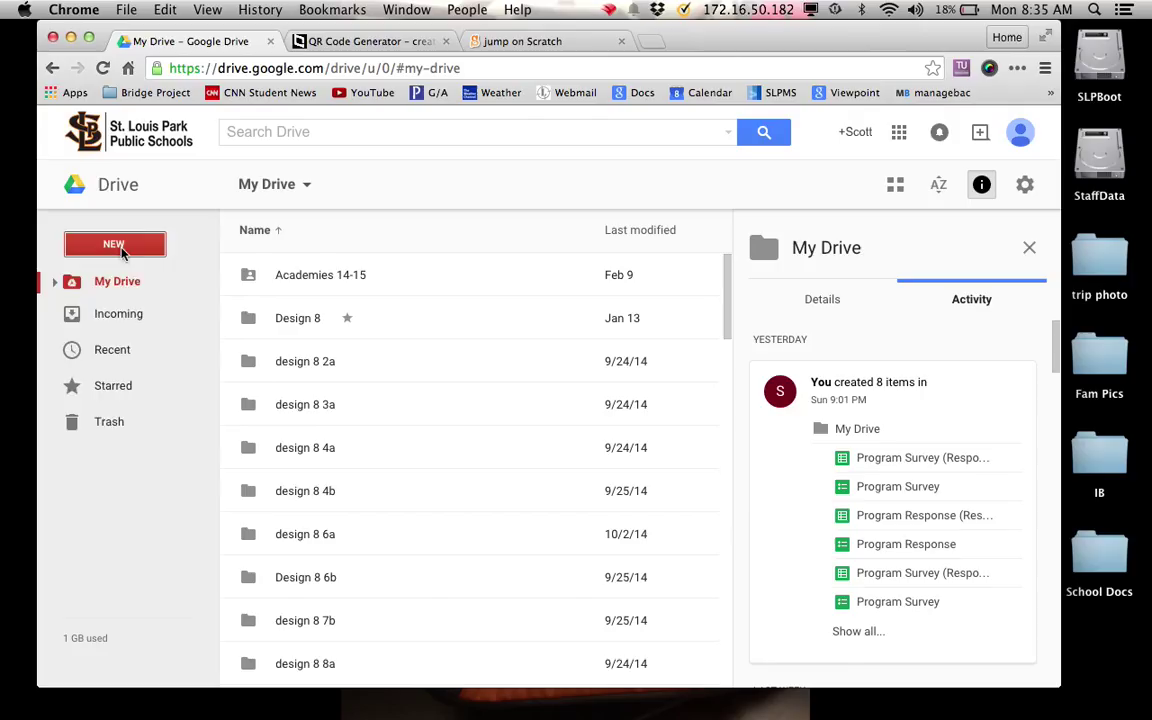
- Bring up Drive's New menu to start creating a Google Form
click(114, 244)
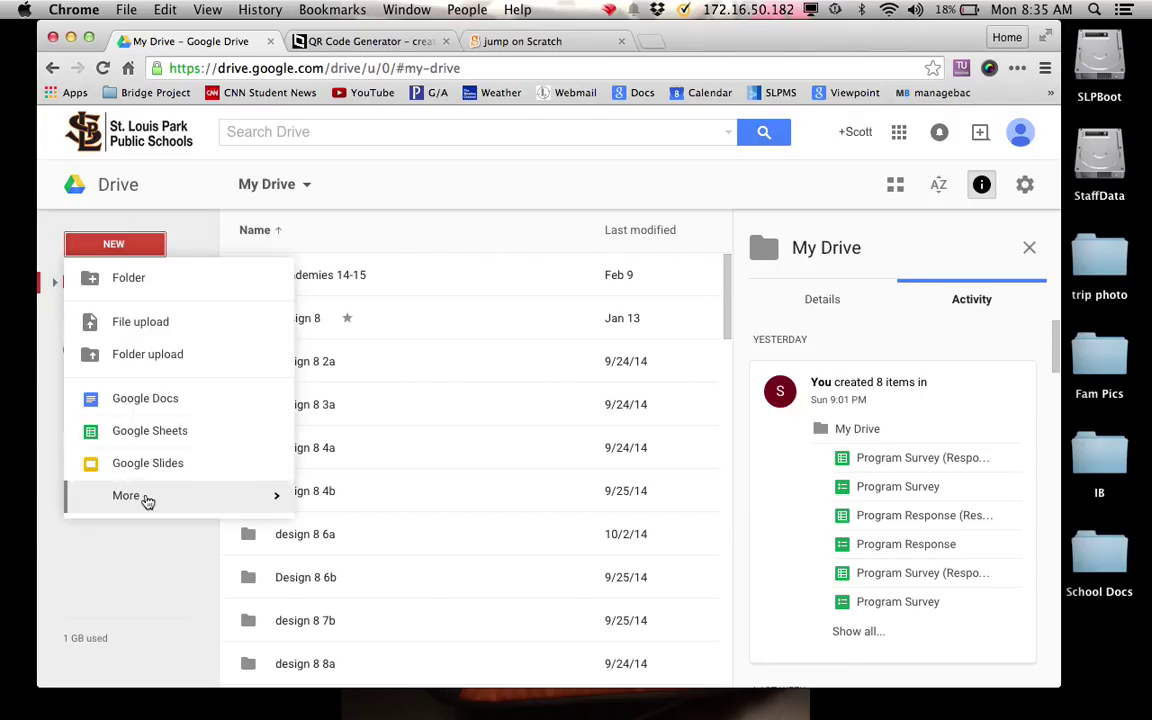
mouse_move(220, 500)
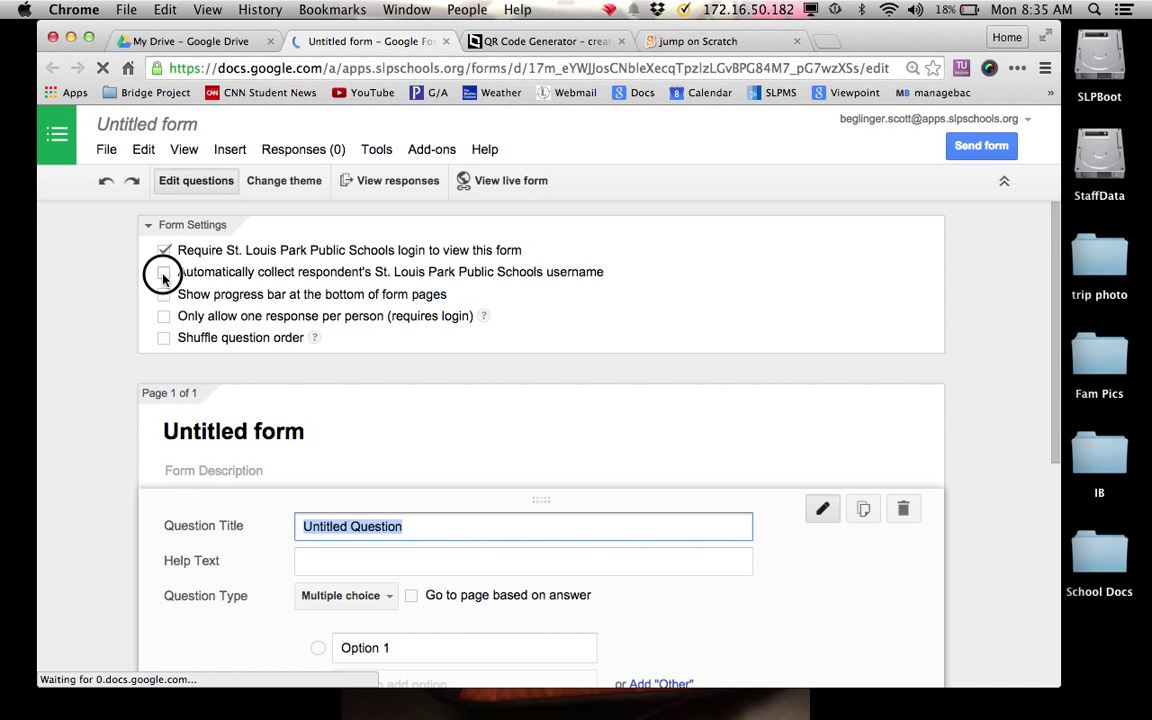
- Collect respondents' school usernames automatically and title the form 'Program Feedback'
click(164, 272)
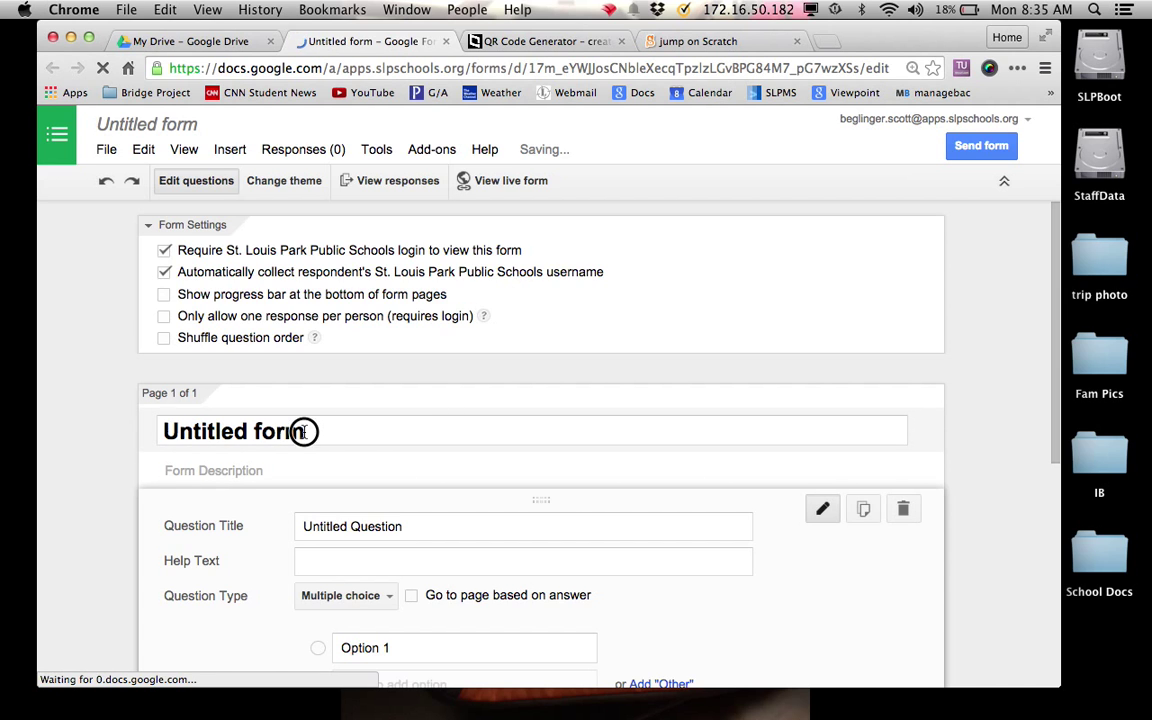
double_click(296, 432)
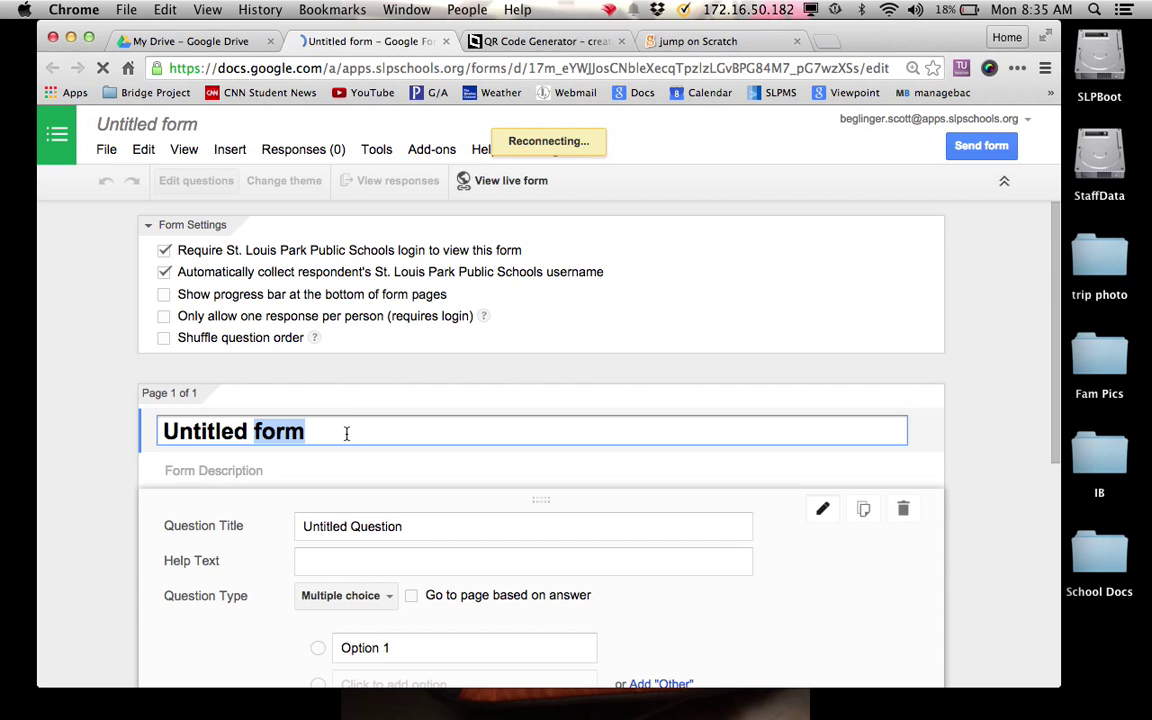
text(Program Feedb)
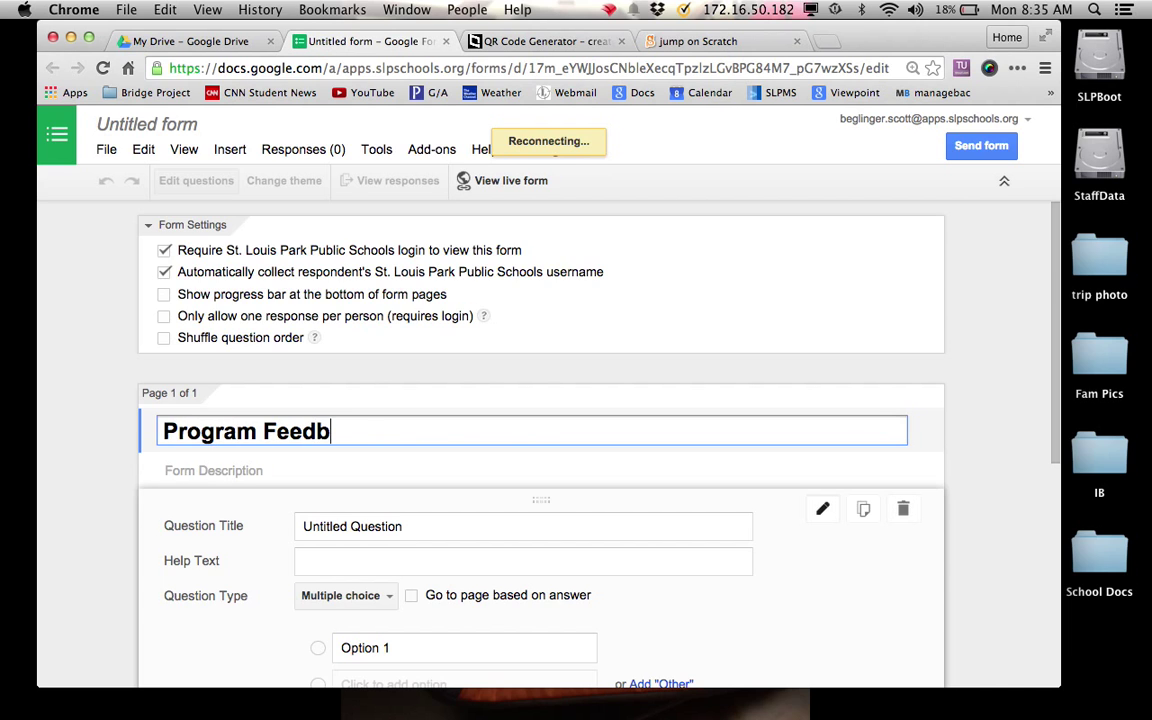
text(ack)
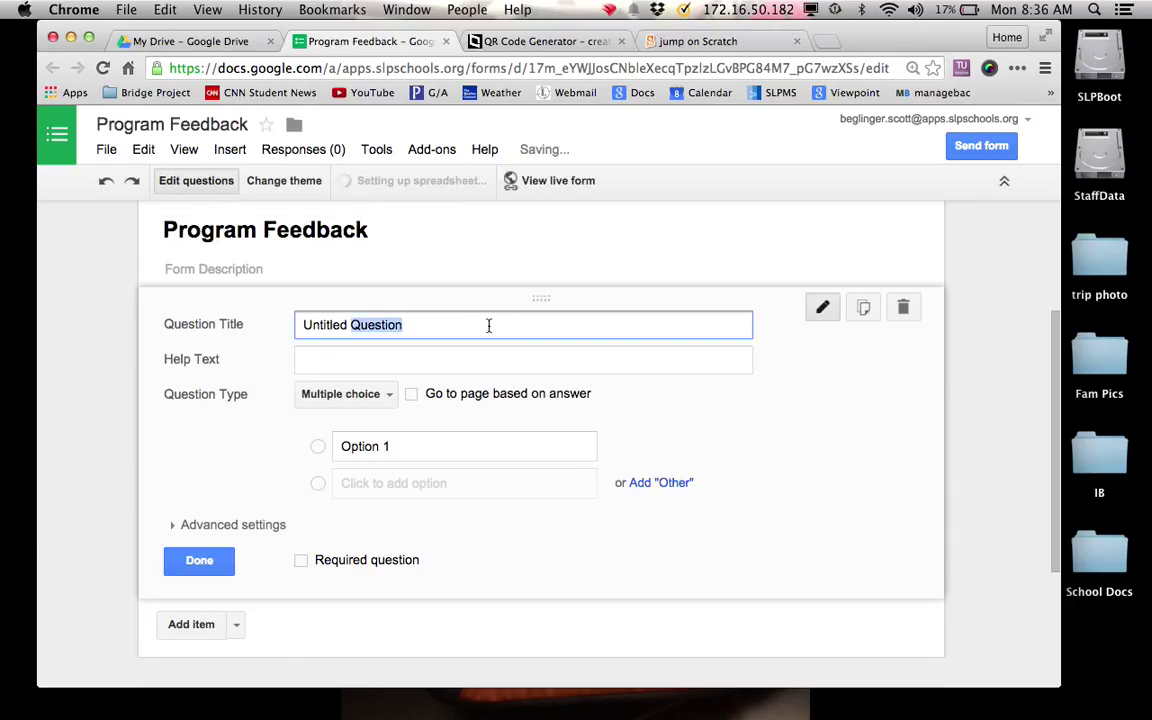
- Ask 'What did you enjoy the most about my program?' as a required paragraph-text question
text(What d)
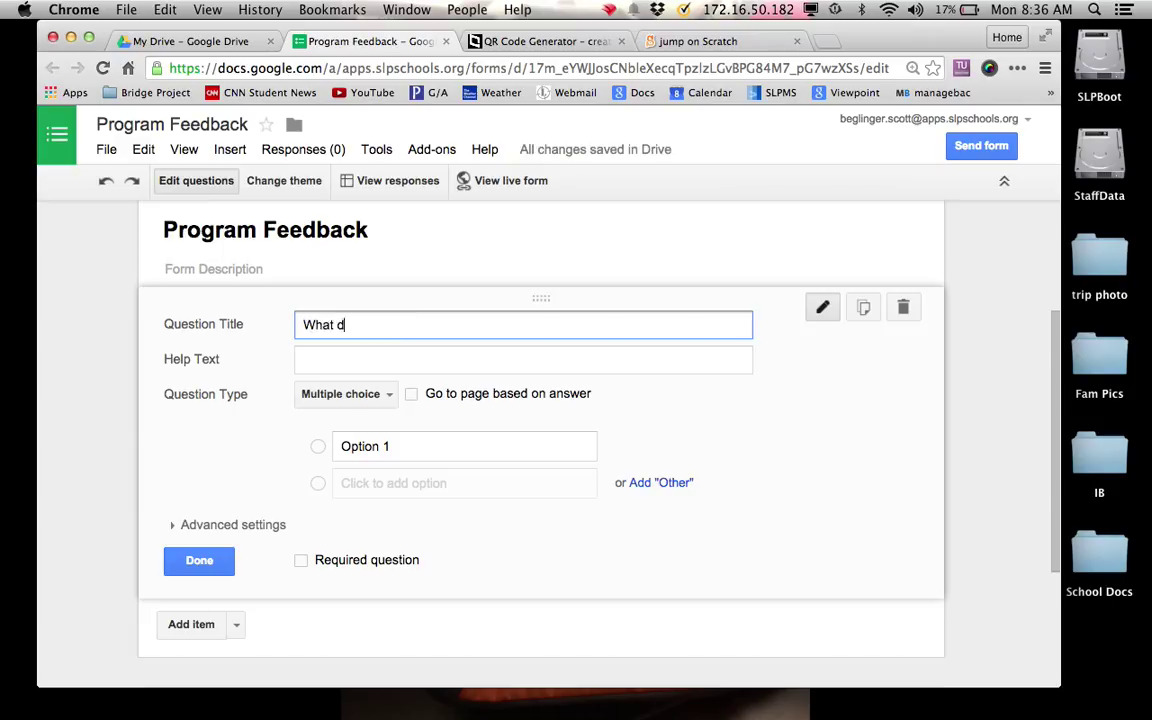
text(id you enjoy th)
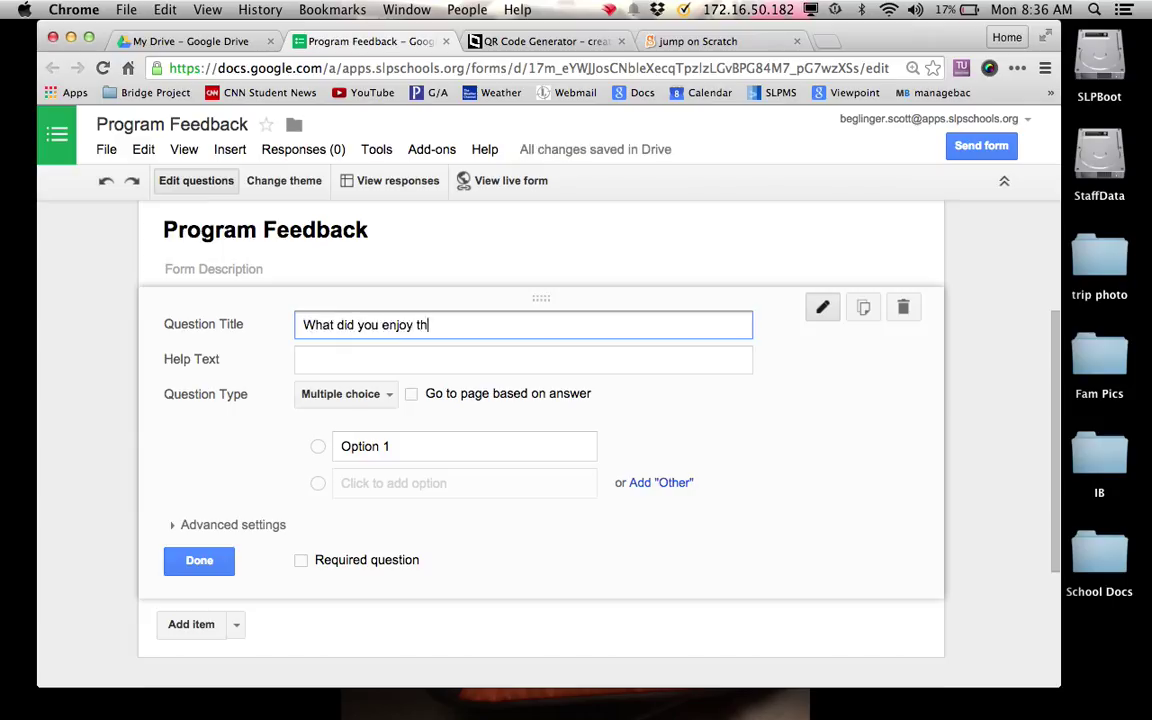
text(e most about my)
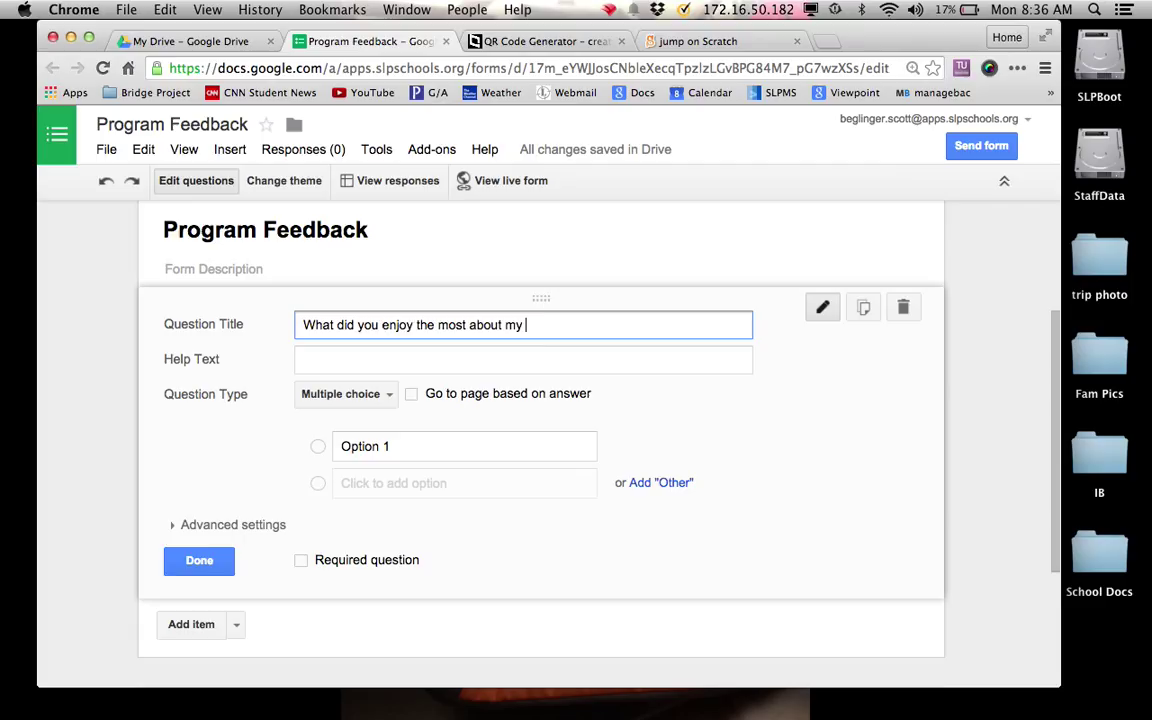
text(program?)
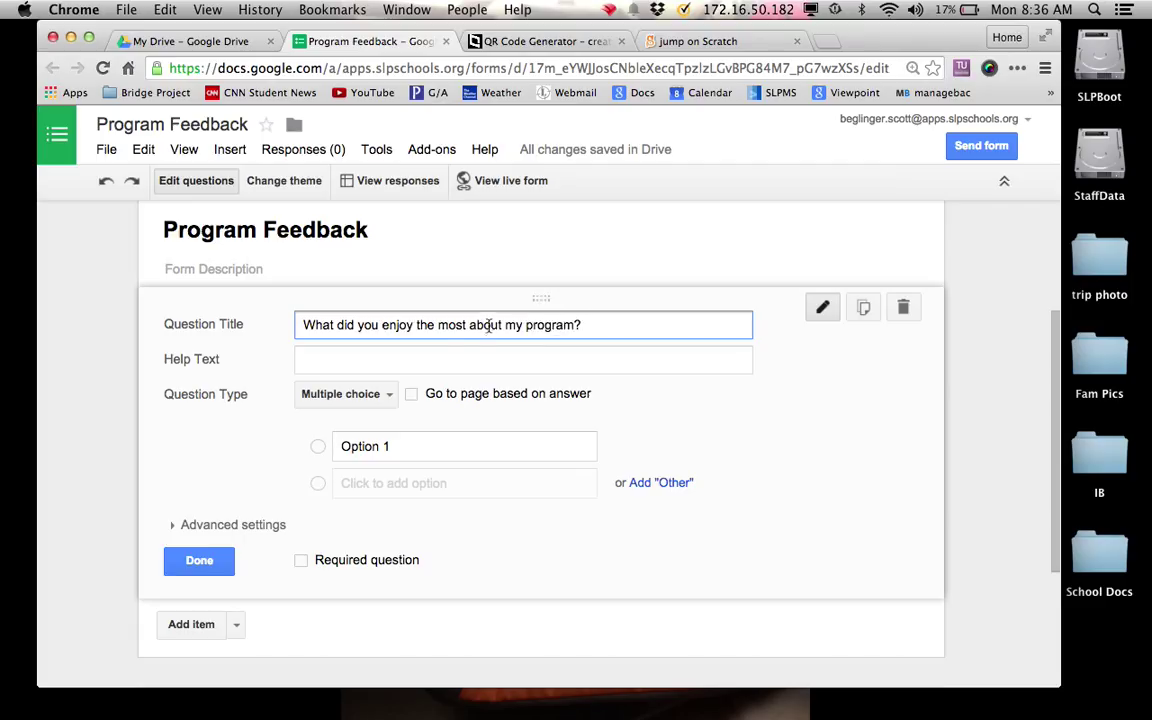
click(344, 394)
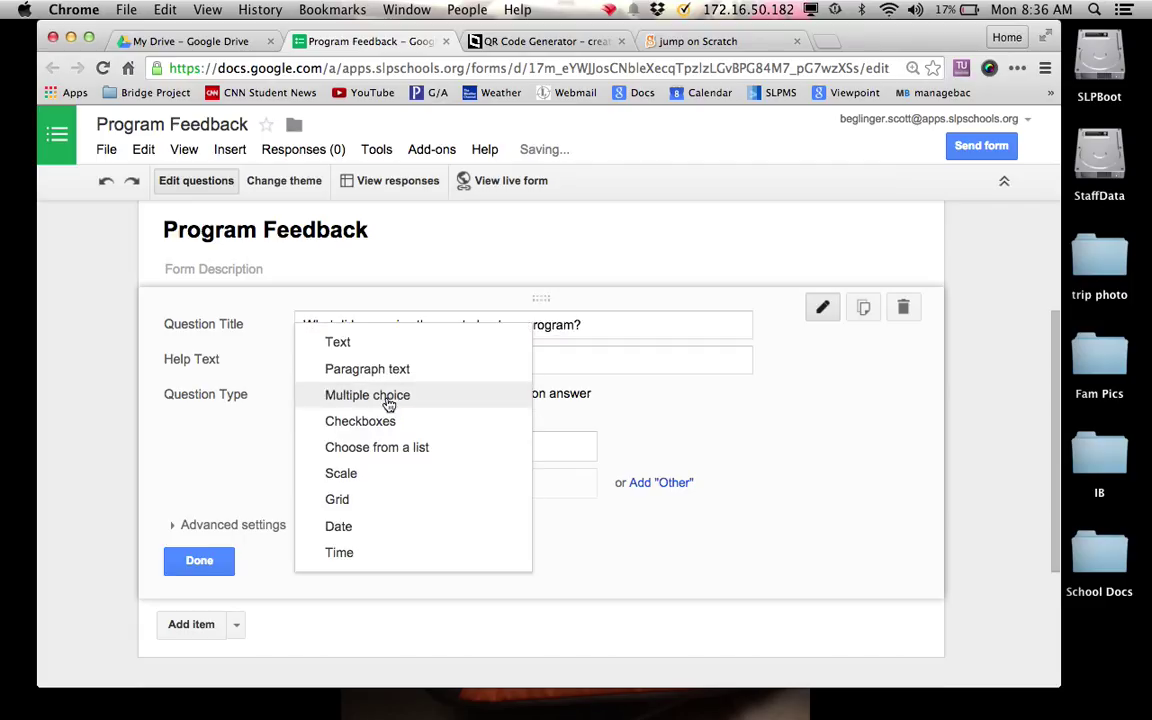
click(368, 368)
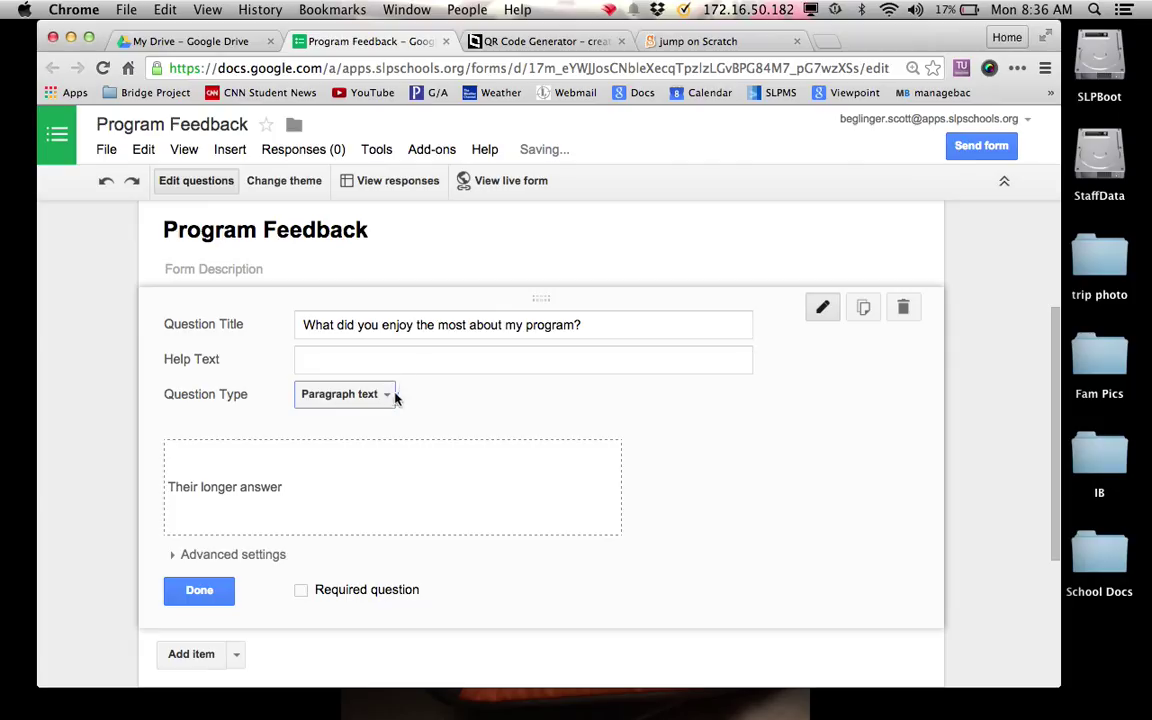
mouse_move(498, 406)
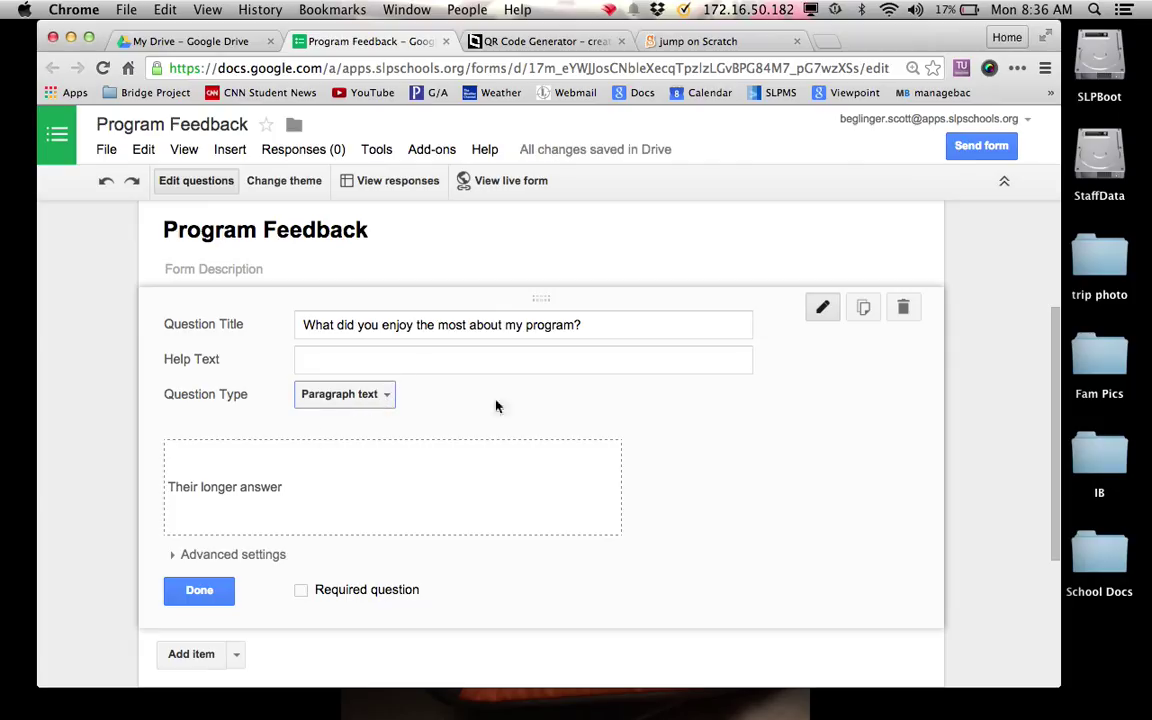
click(300, 590)
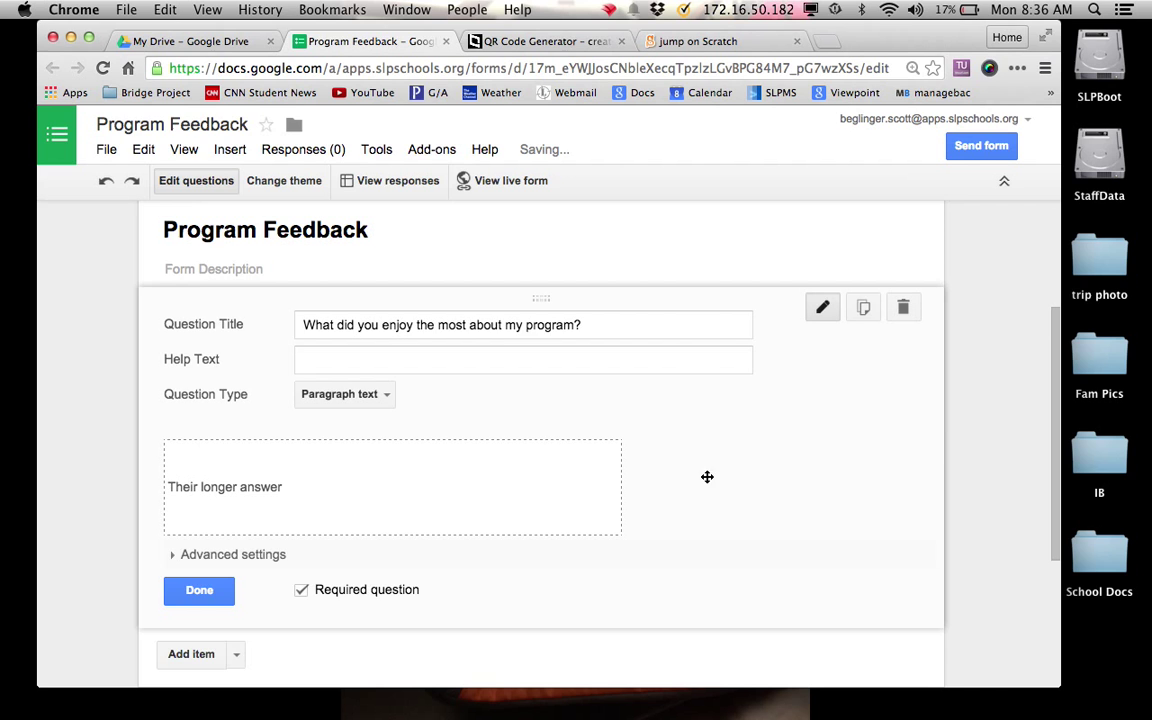
scroll(down, 3)
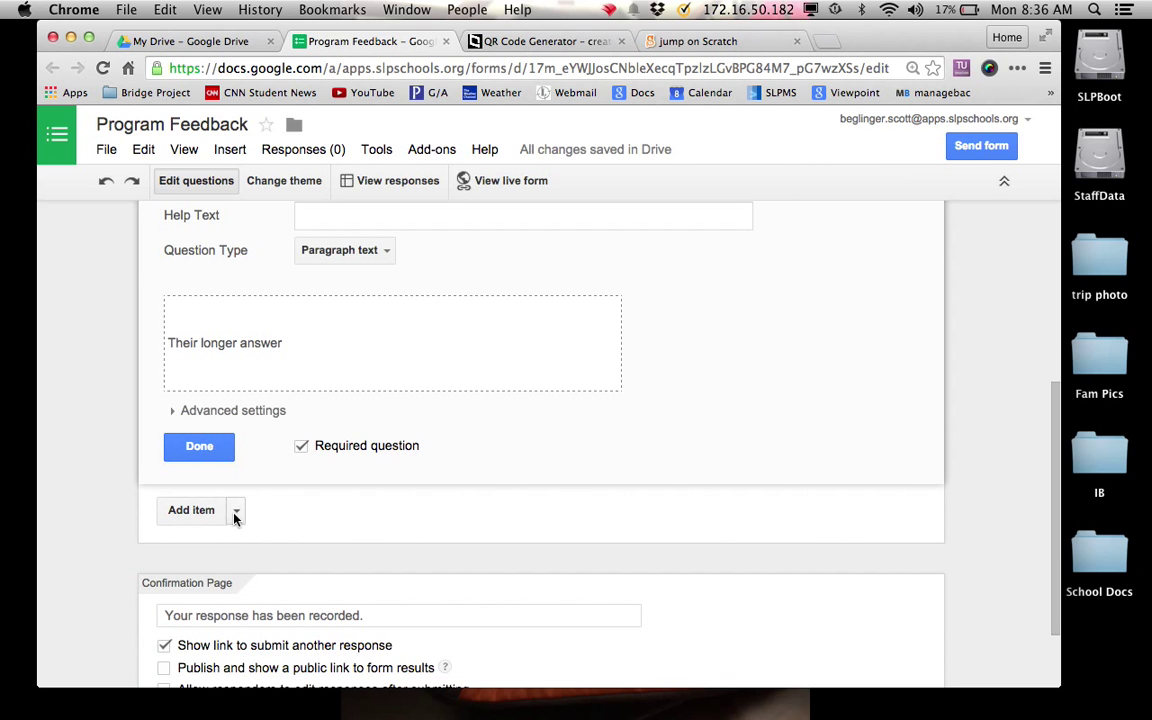
- Add a paragraph question 'What are a few changes I could make to my program to make it more fun?'
click(236, 512)
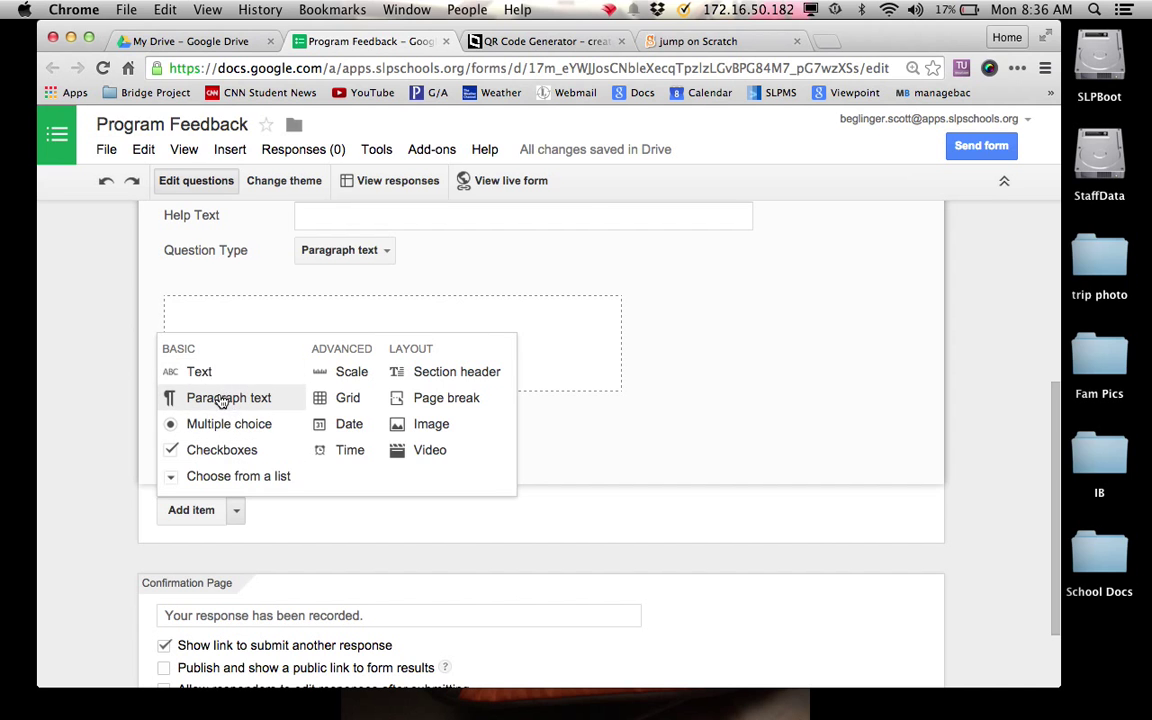
click(228, 398)
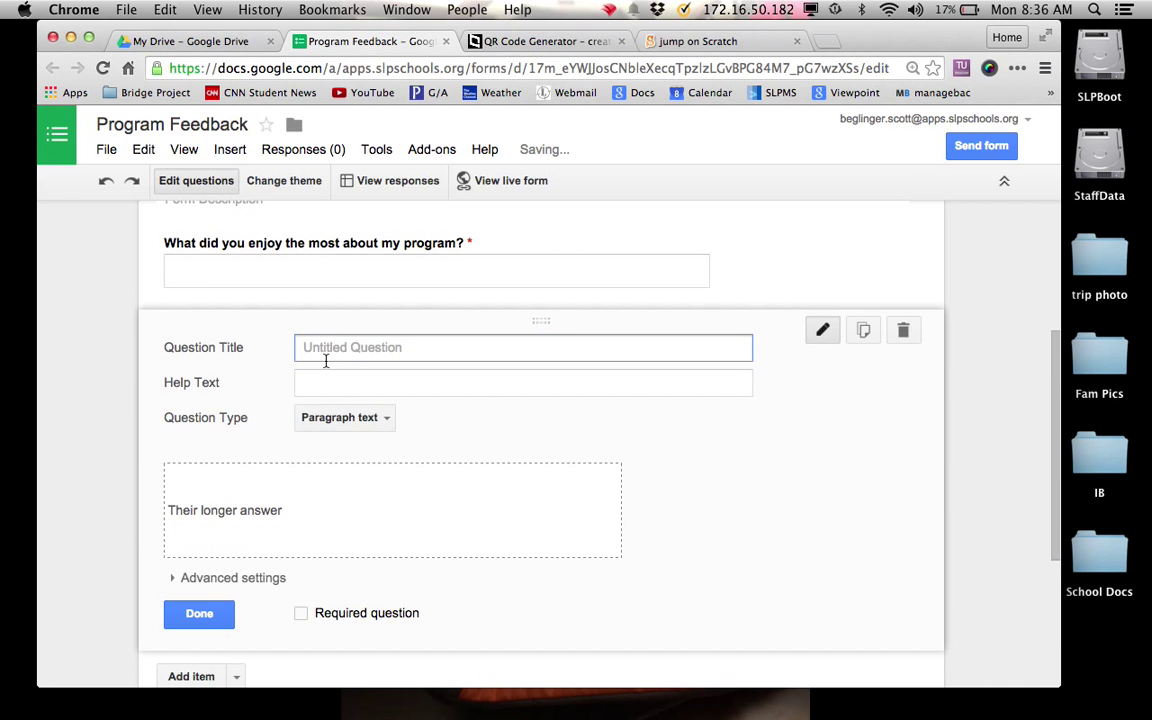
text(What are a few changes I could)
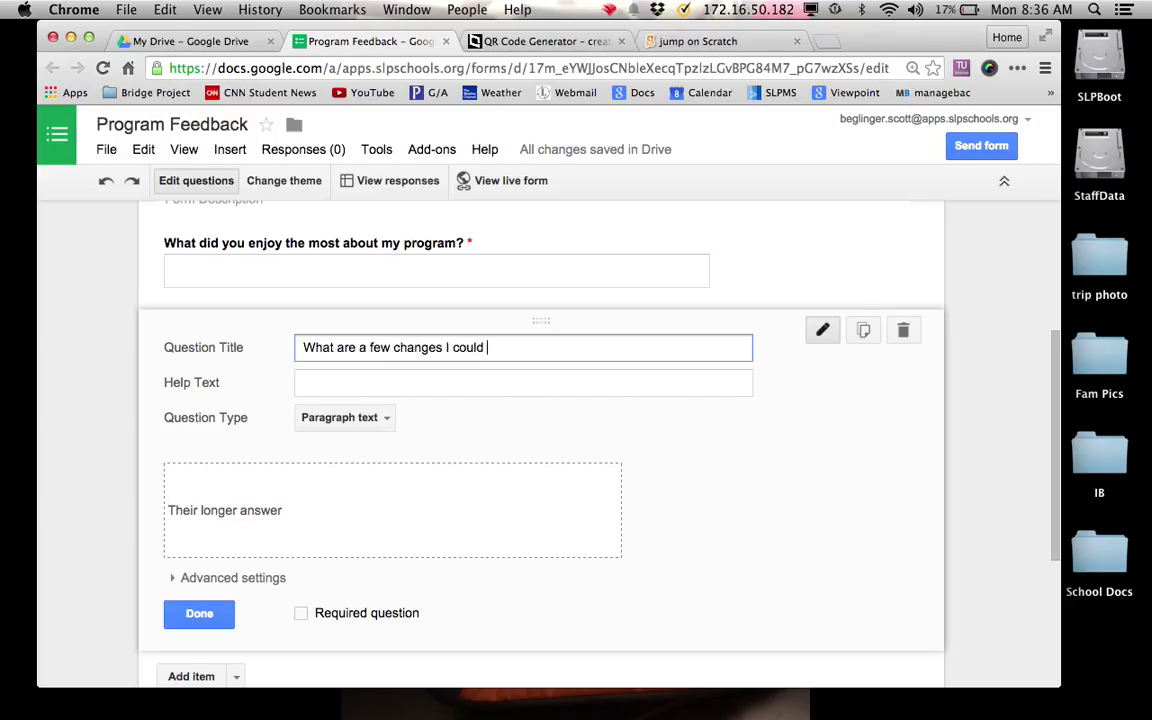
text(make to my)
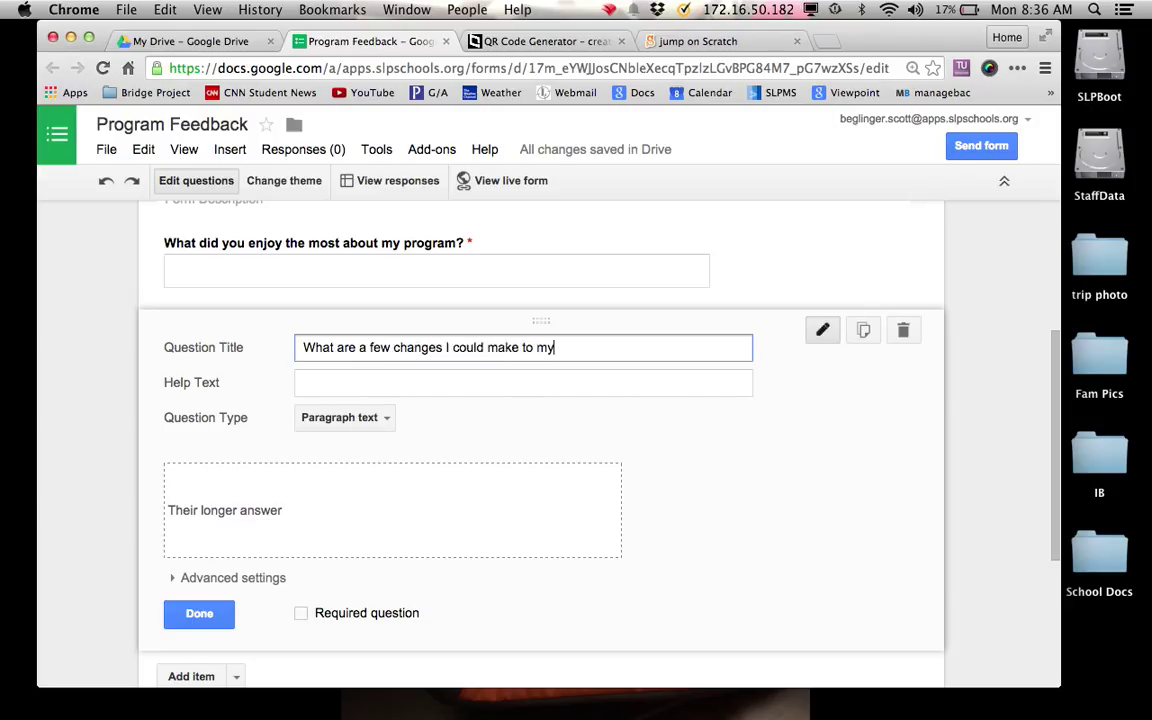
text(program to mak)
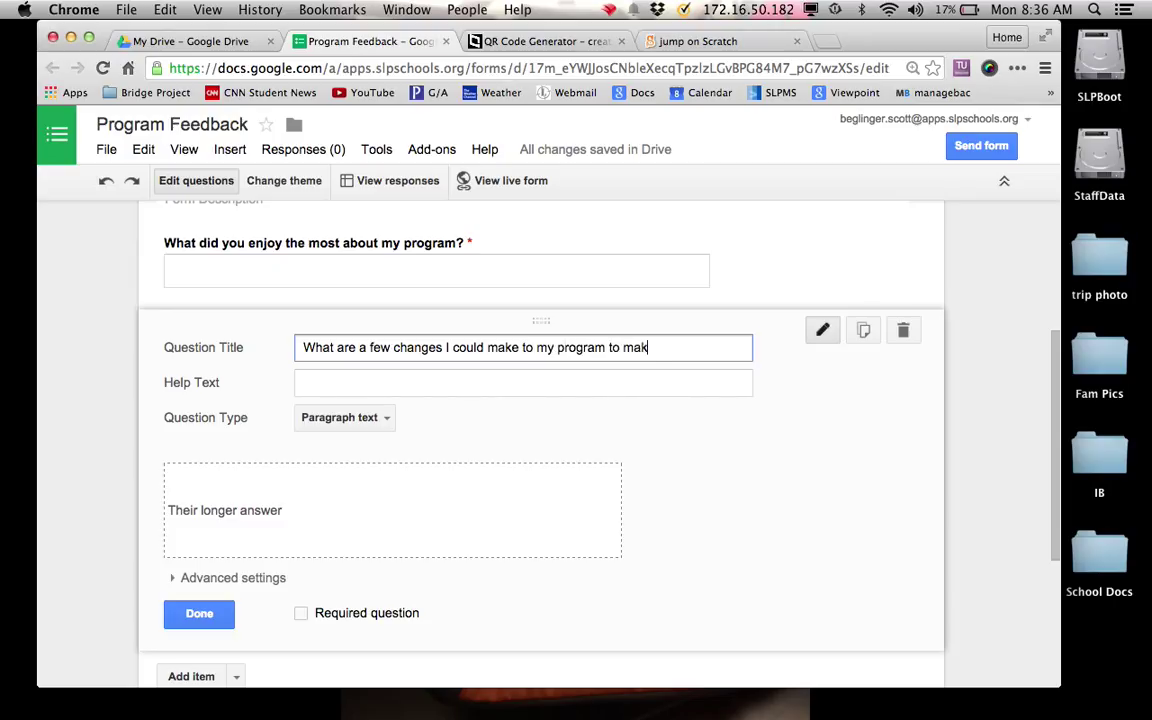
text(e it more fun)
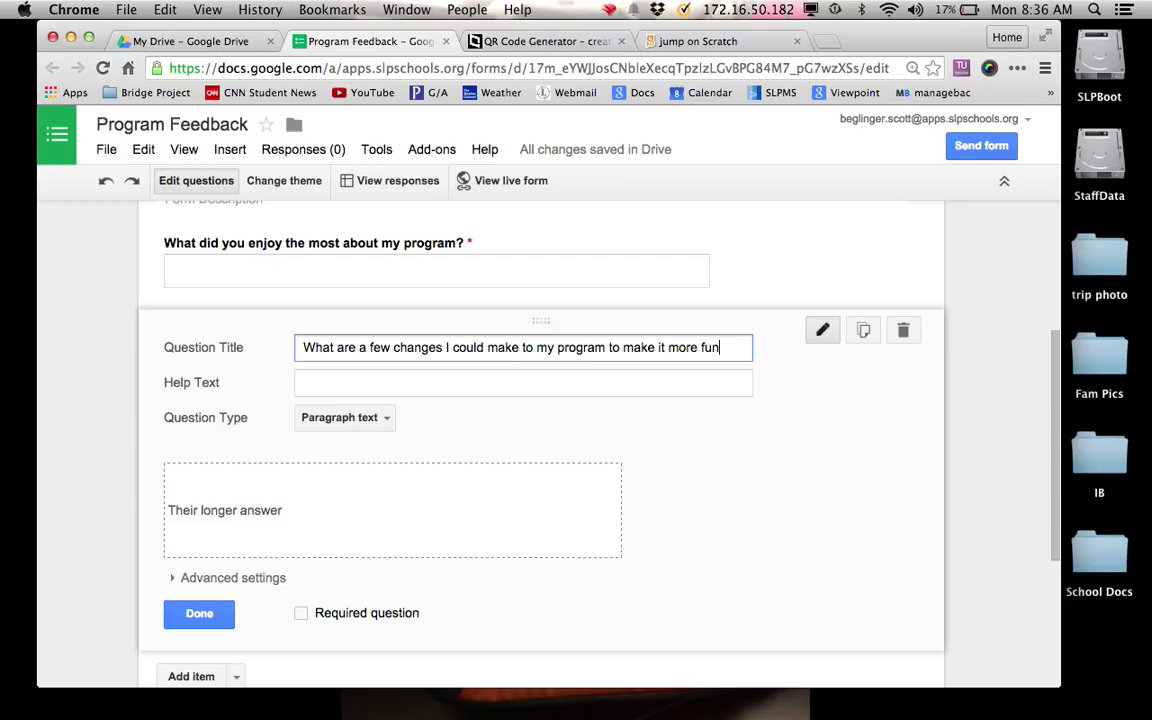
text(?)
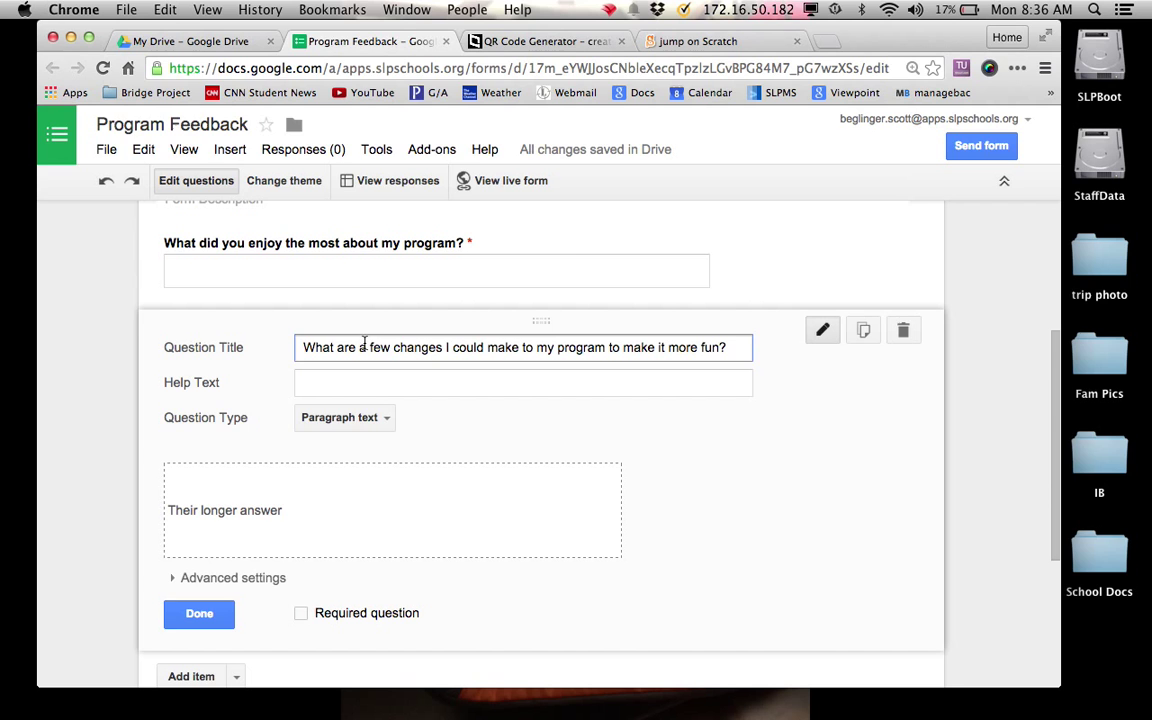
mouse_move(532, 540)
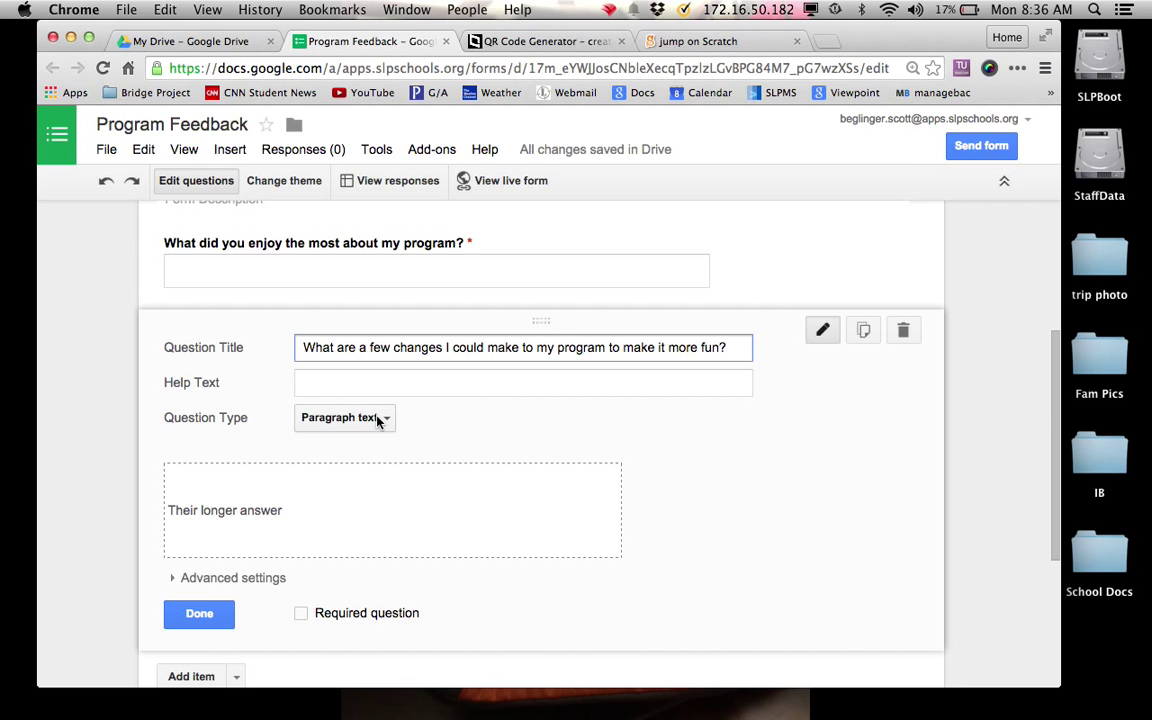
- Make the 'more fun' question required and finish editing it with Done
scroll(down, 3)
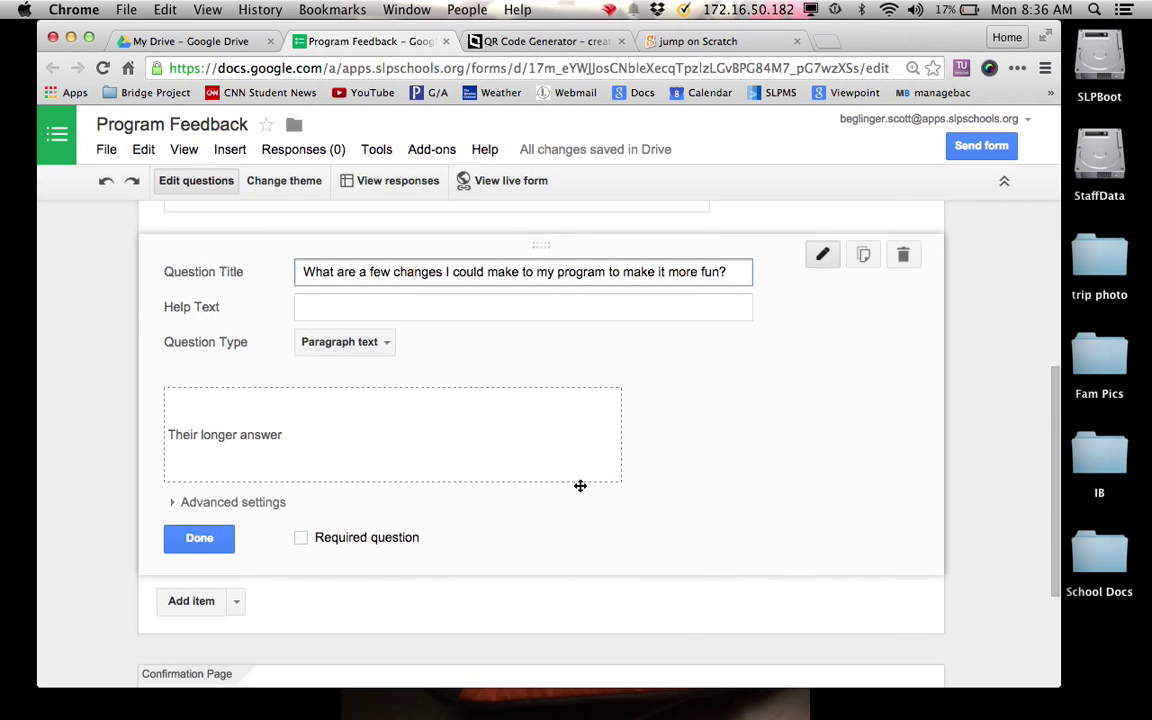
scroll(down, 3)
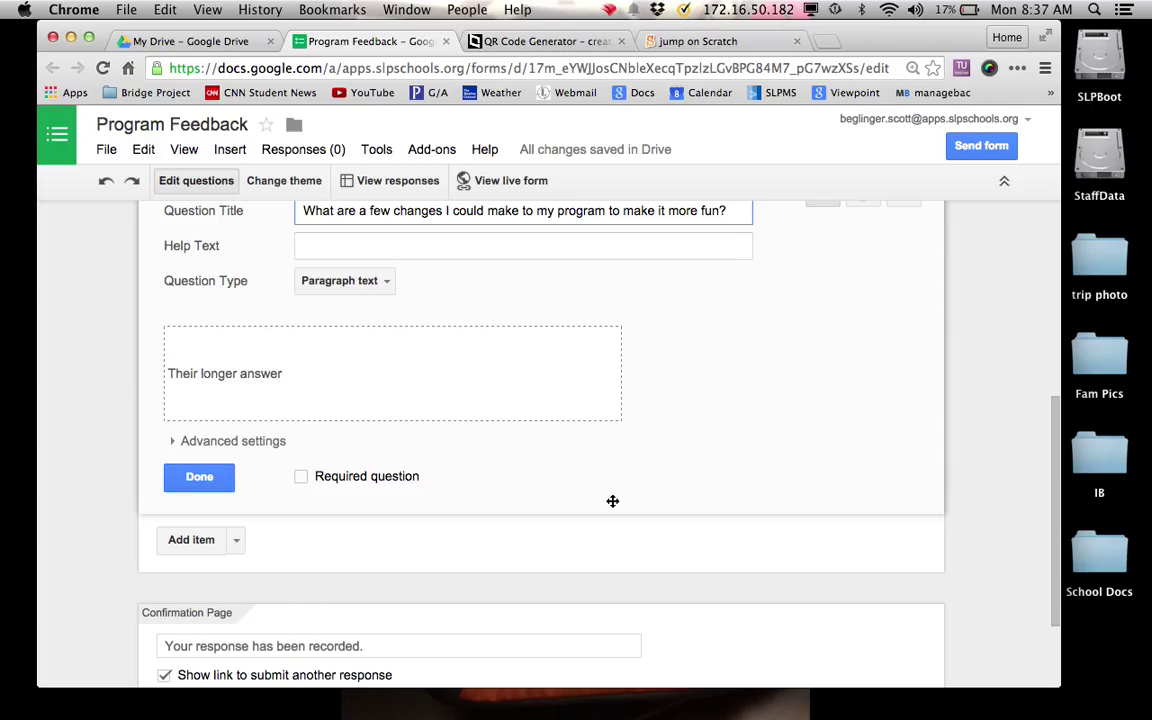
mouse_move(644, 492)
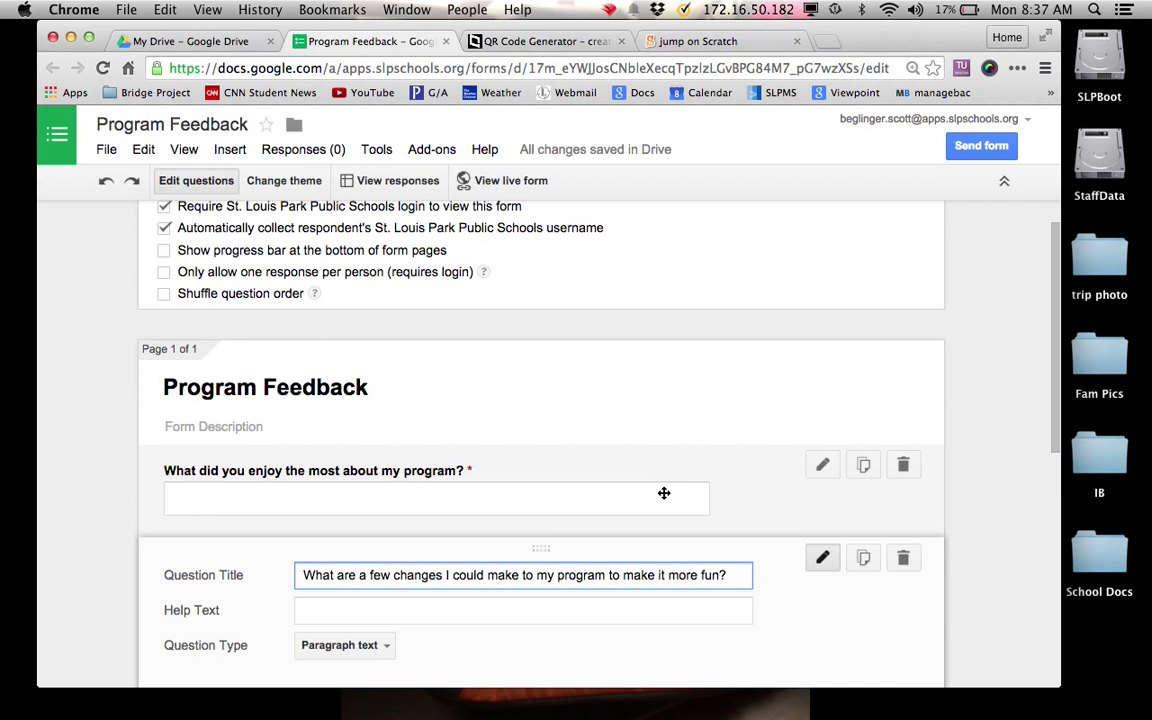
scroll(down, 3)
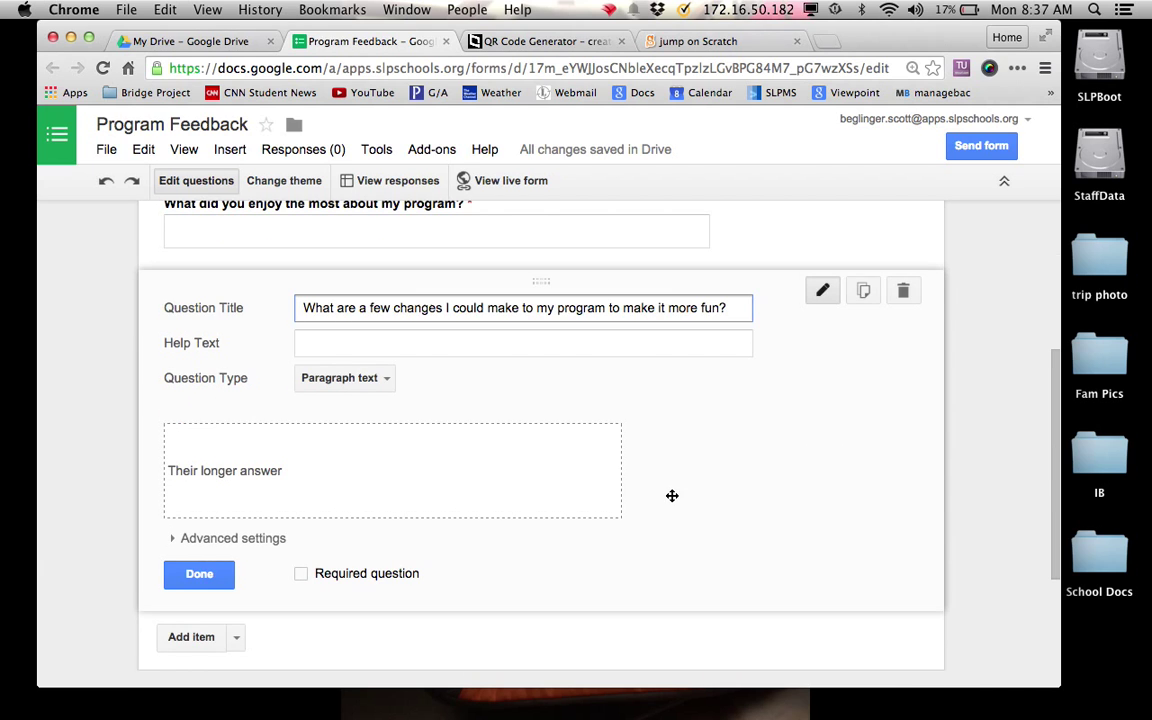
mouse_move(672, 496)
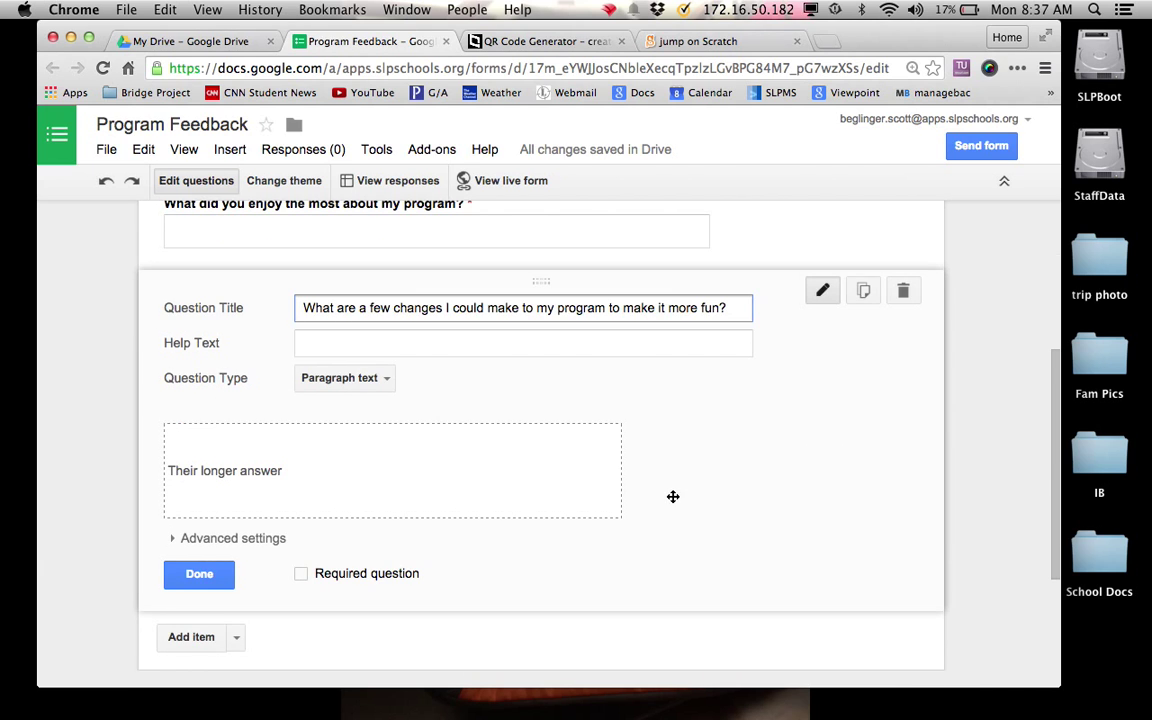
scroll(down, 3)
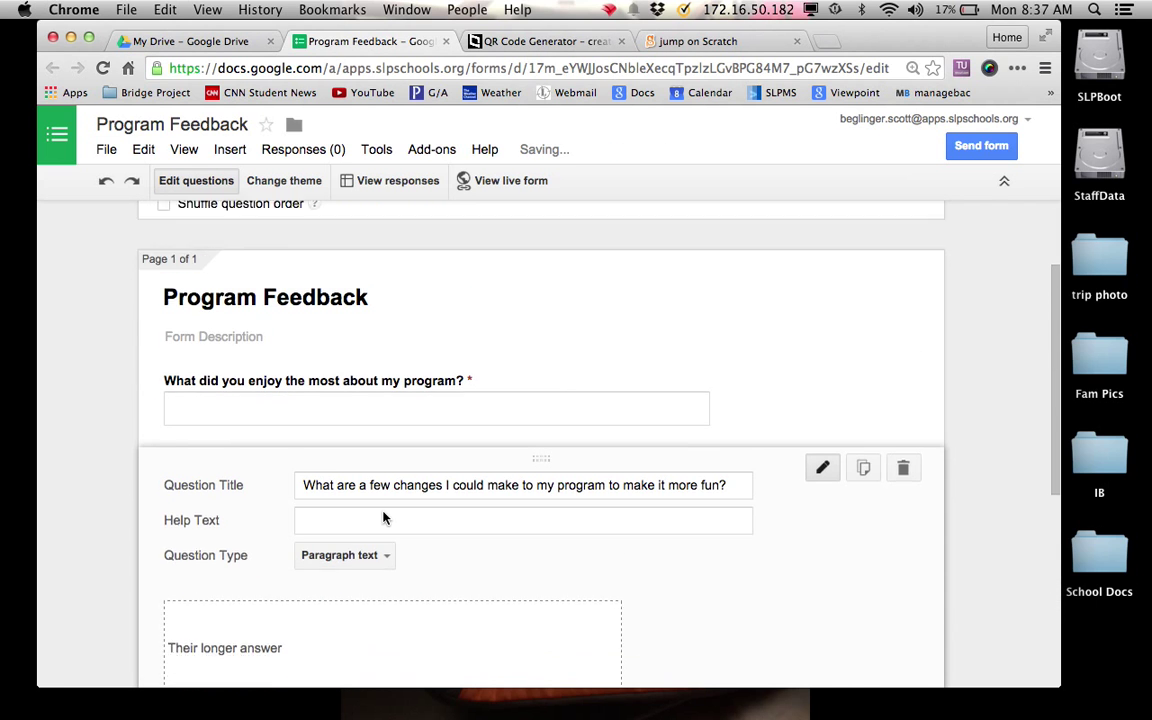
scroll(down, 3)
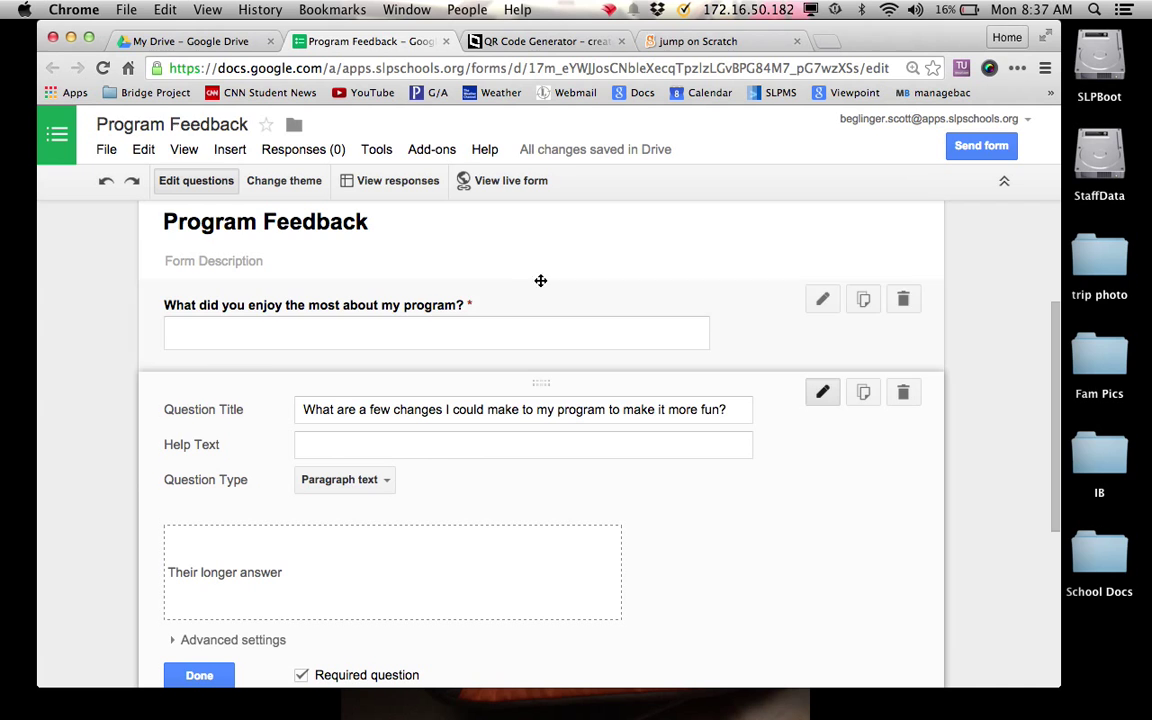
scroll(down, 3)
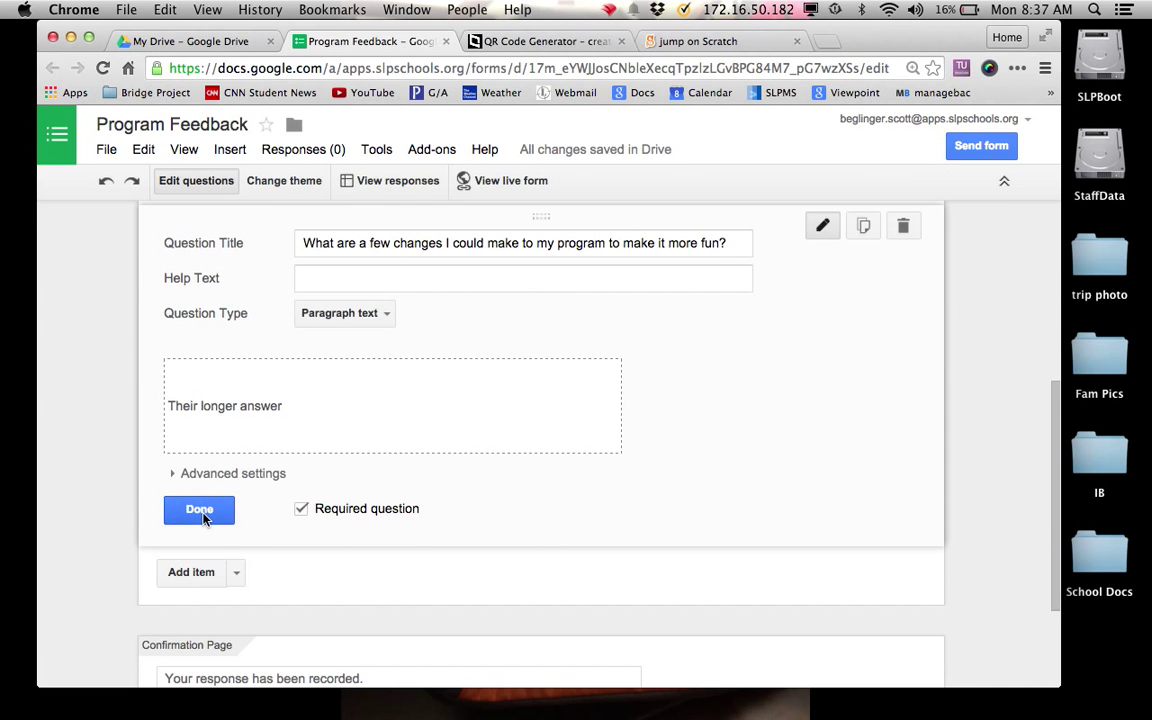
click(200, 510)
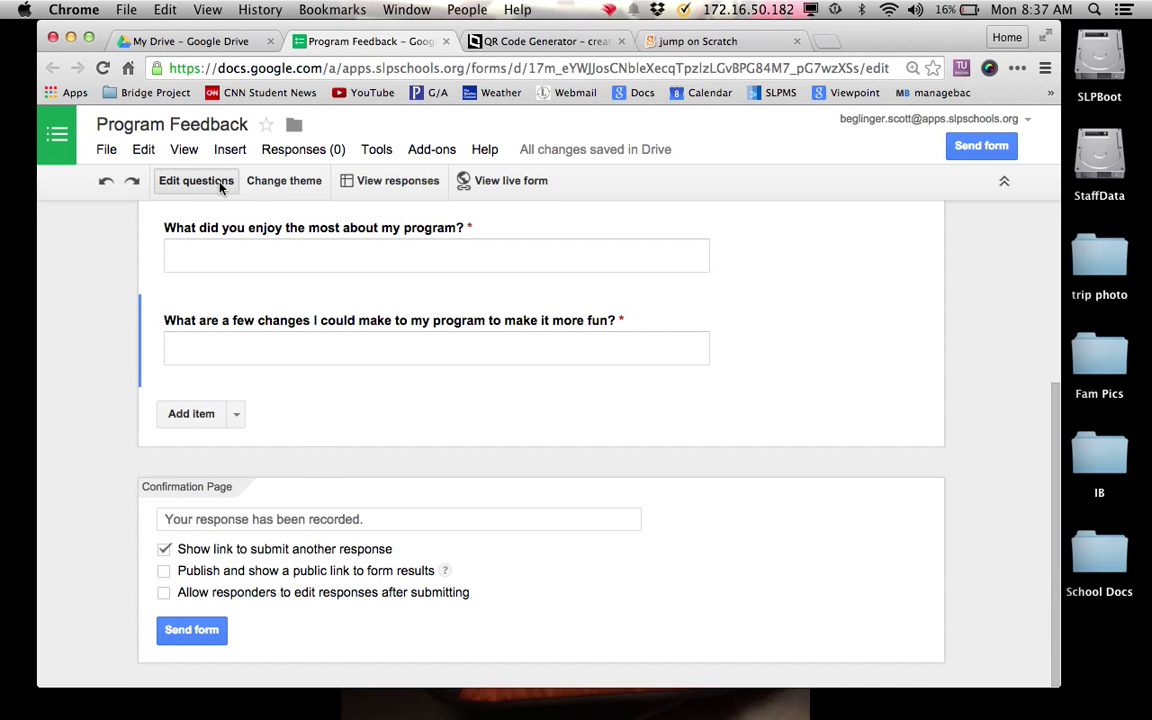
- Apply the Farm Life theme to the Program Feedback form
click(284, 180)
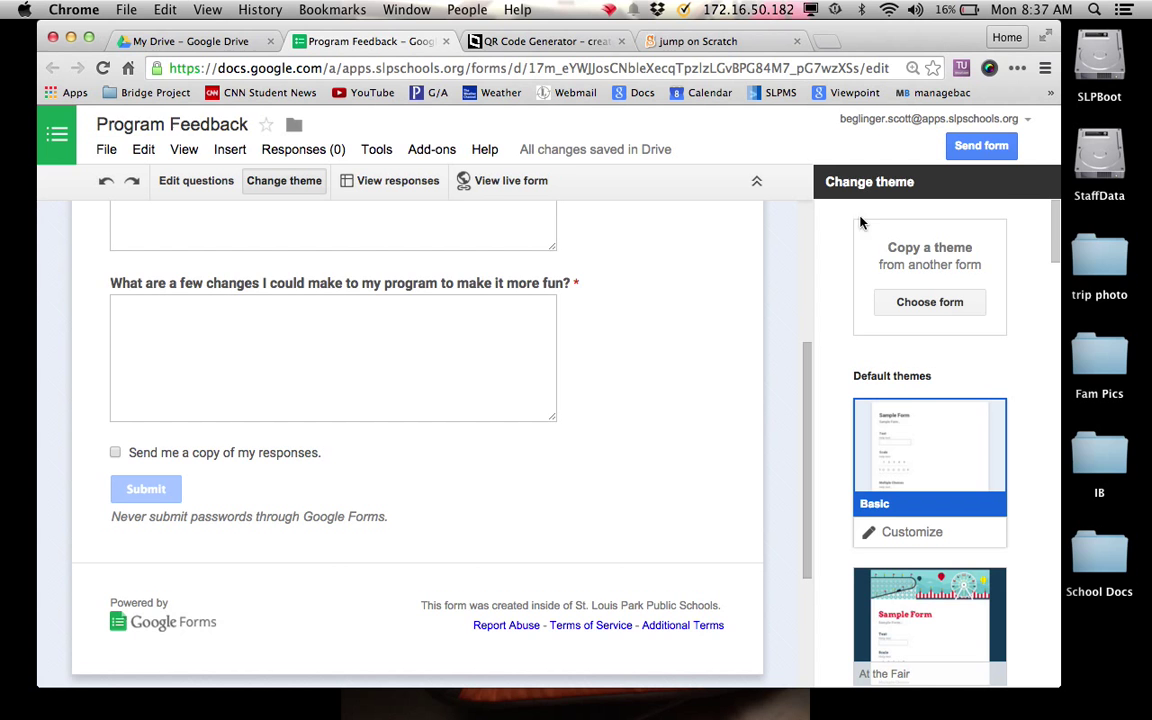
scroll(down, 3)
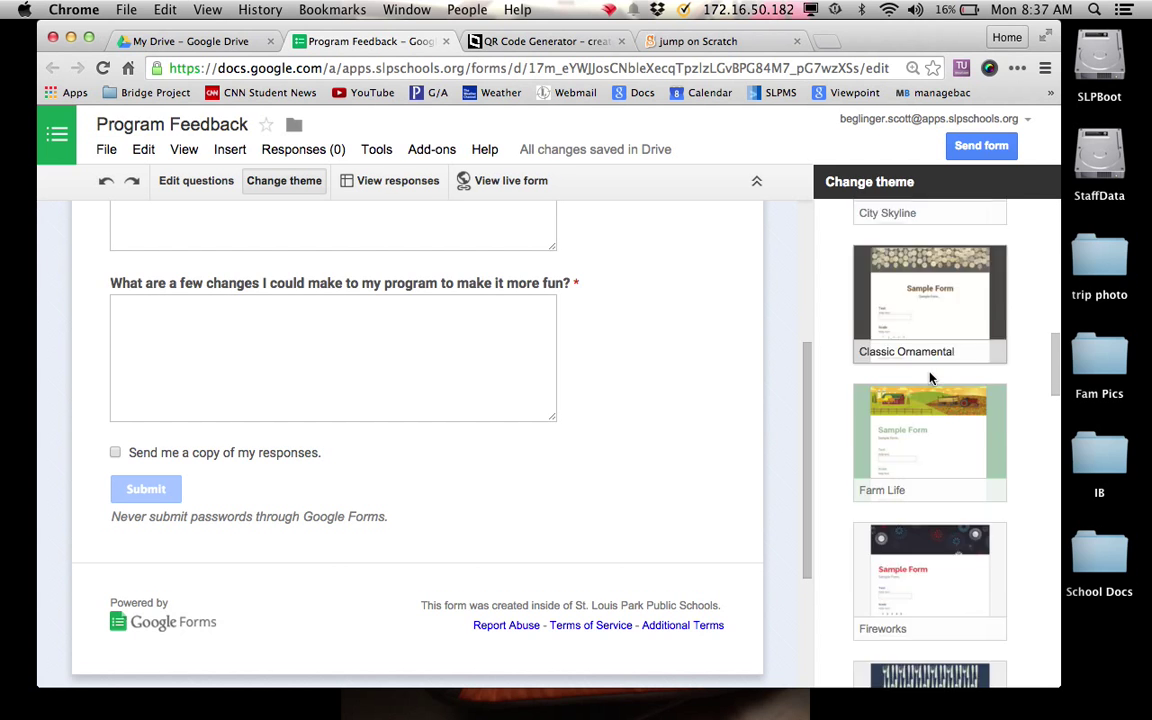
scroll(down, 3)
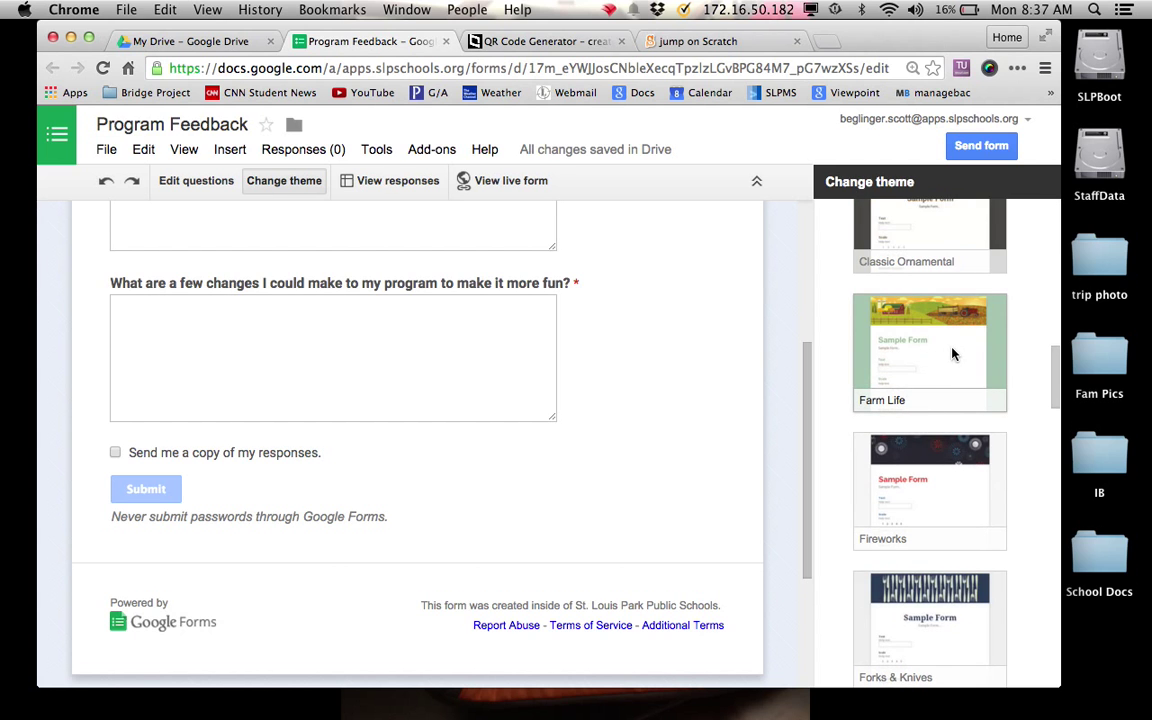
click(952, 344)
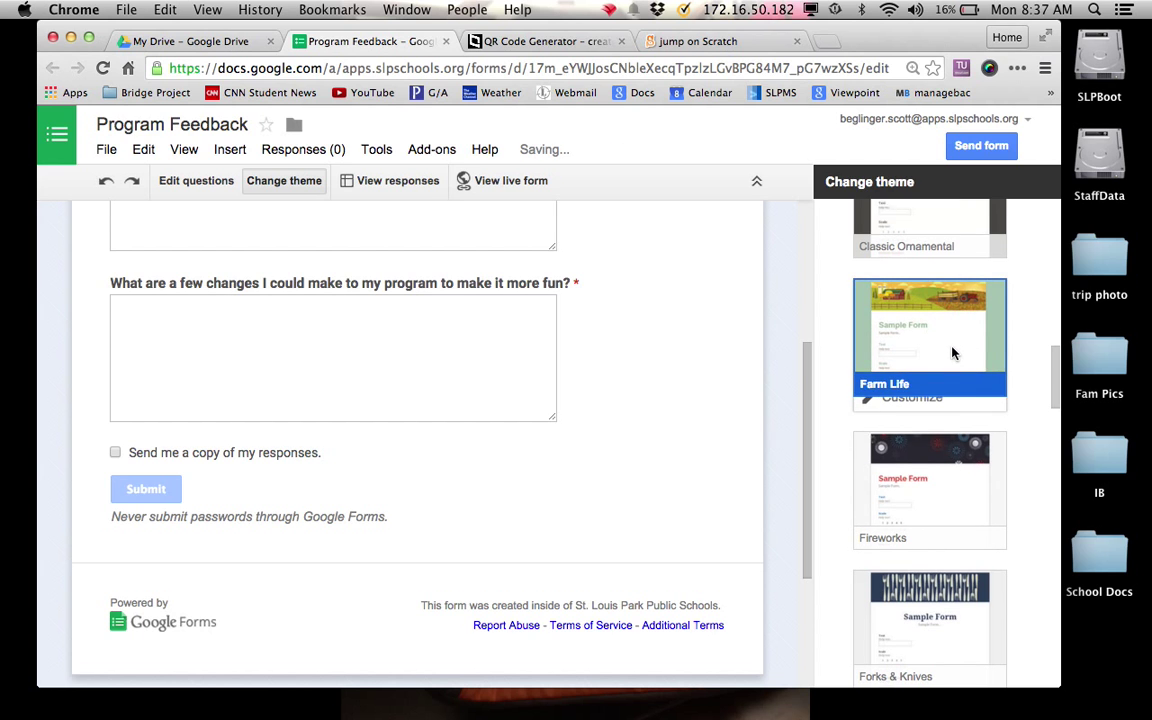
scroll(up, 3)
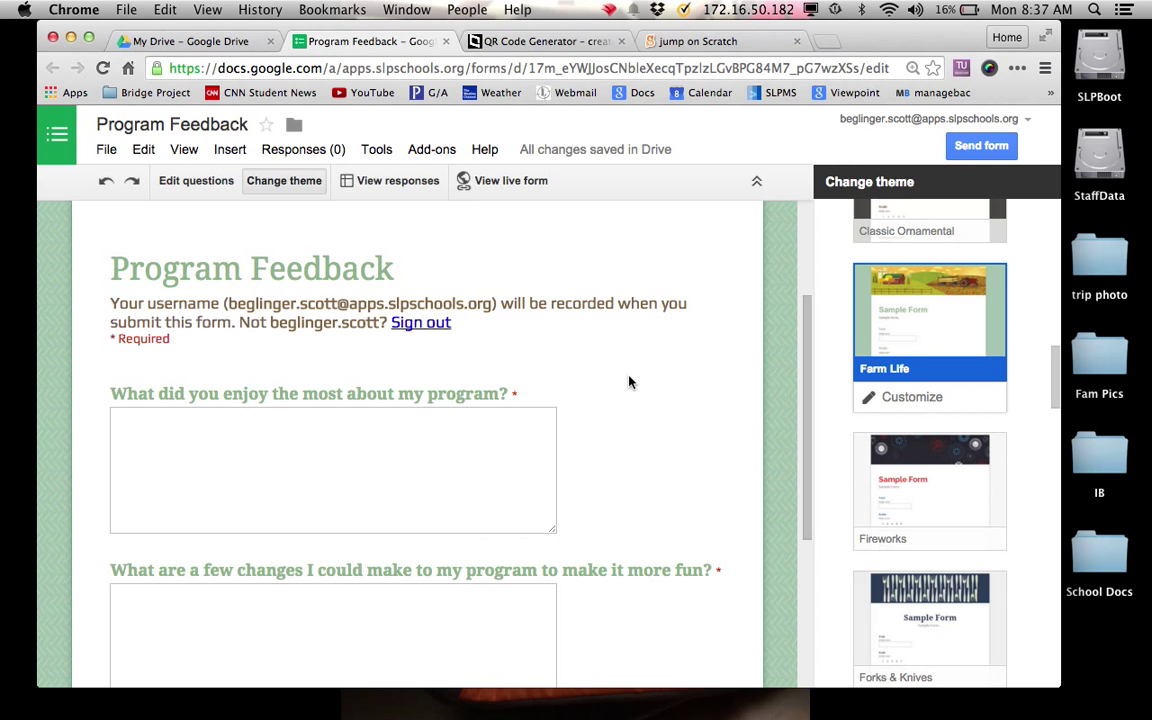
mouse_move(526, 180)
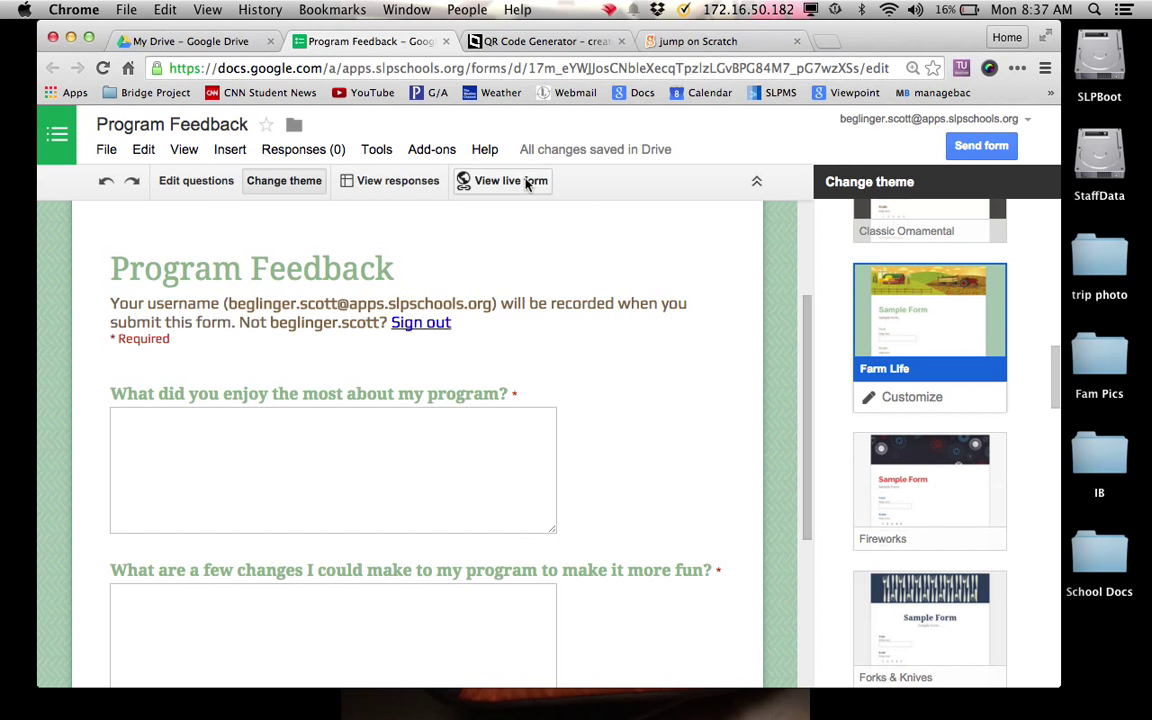
- View the live Program Feedback form and close the responses spreadsheet tab
click(508, 180)
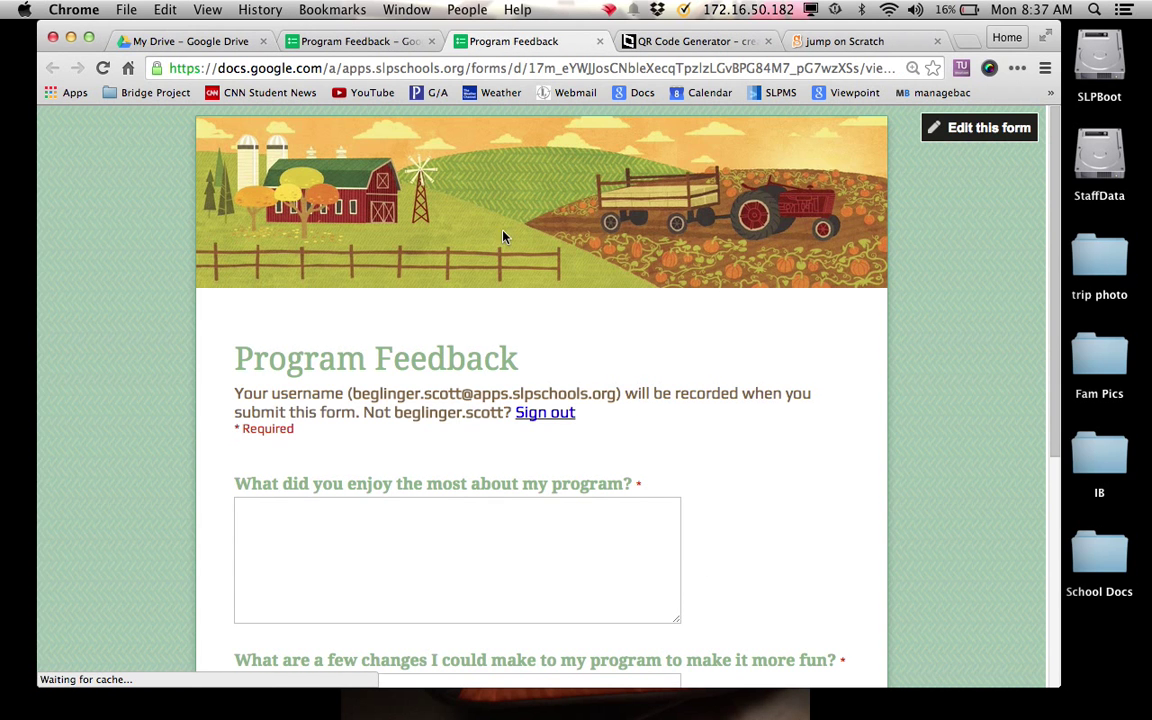
scroll(down, 3)
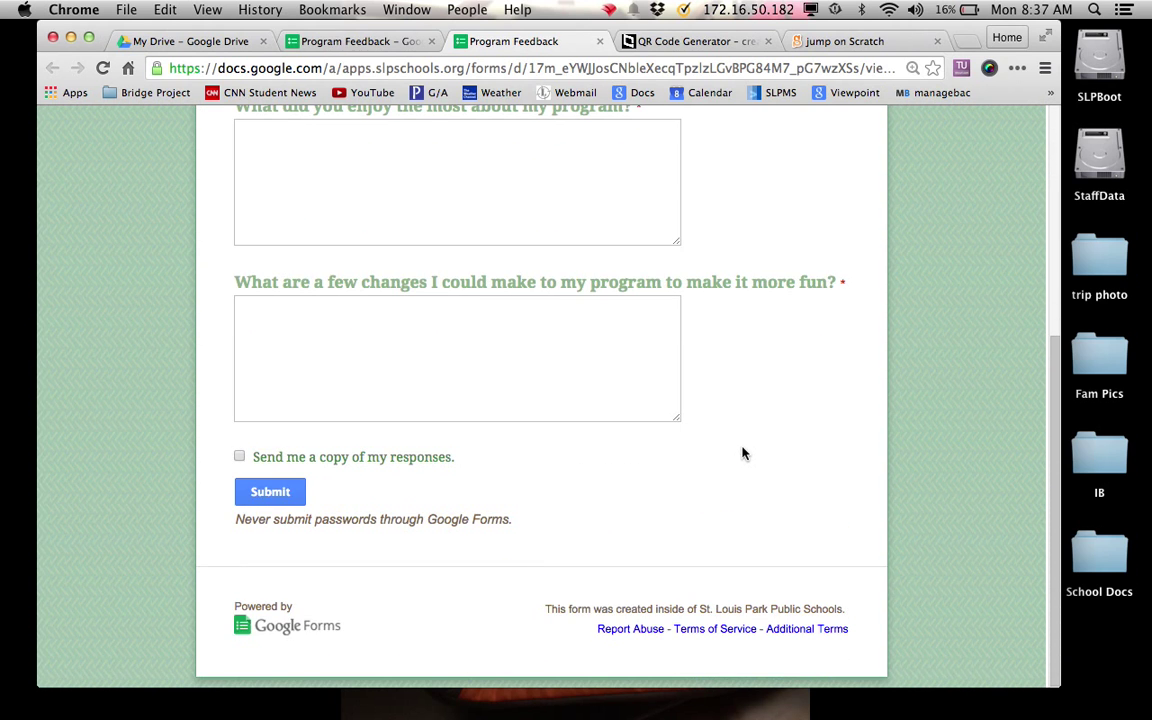
scroll(up, 3)
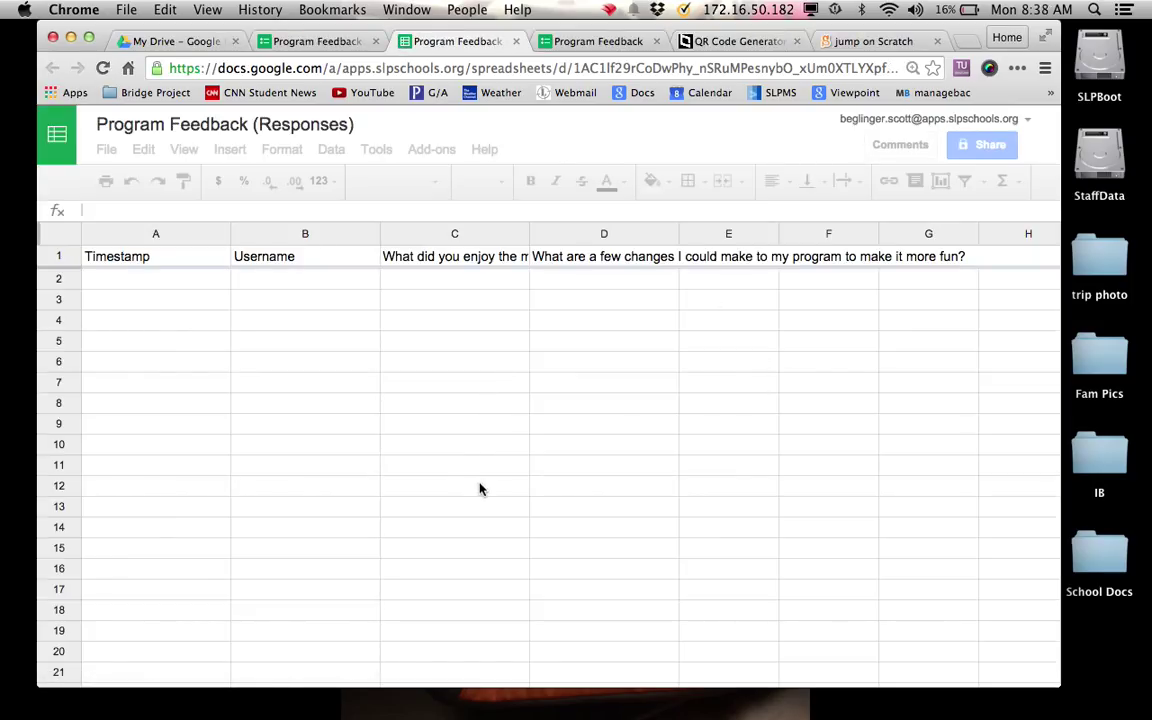
click(156, 256)
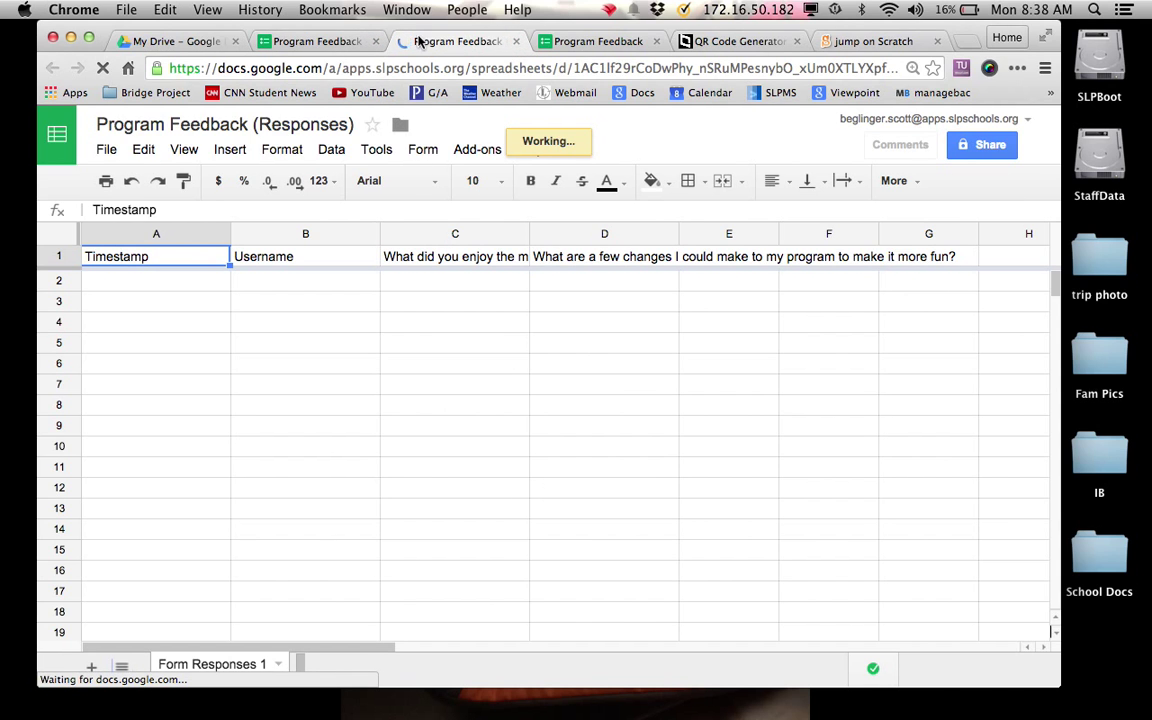
click(330, 40)
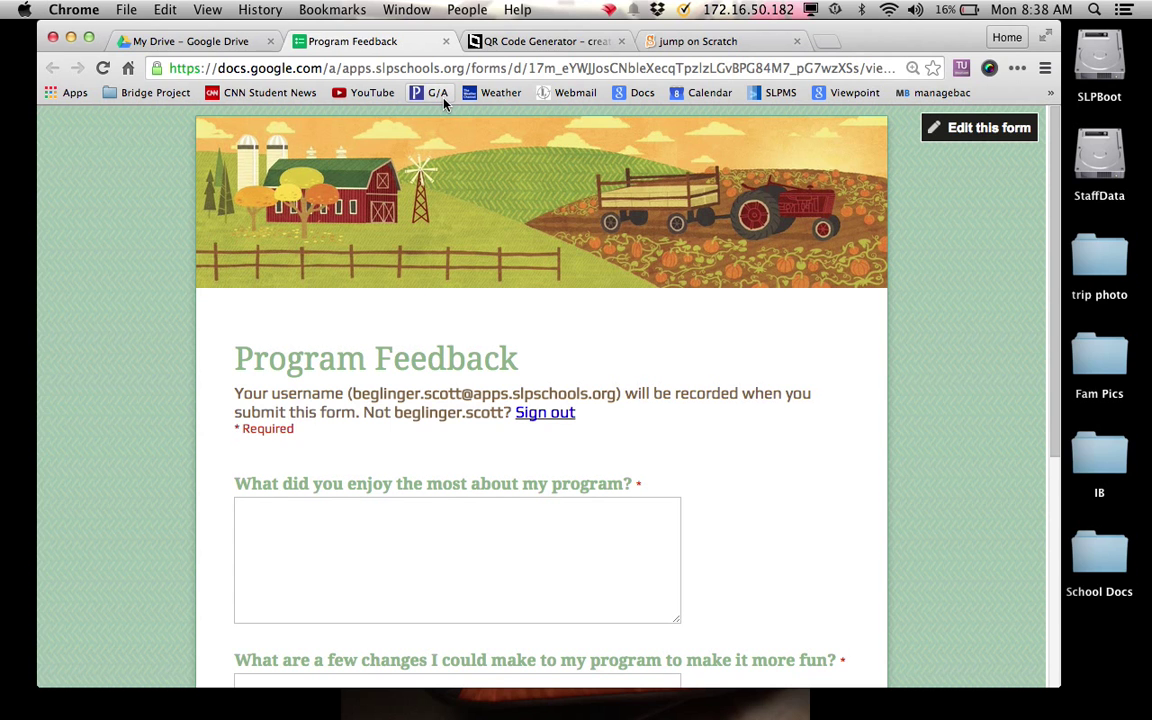
mouse_move(860, 48)
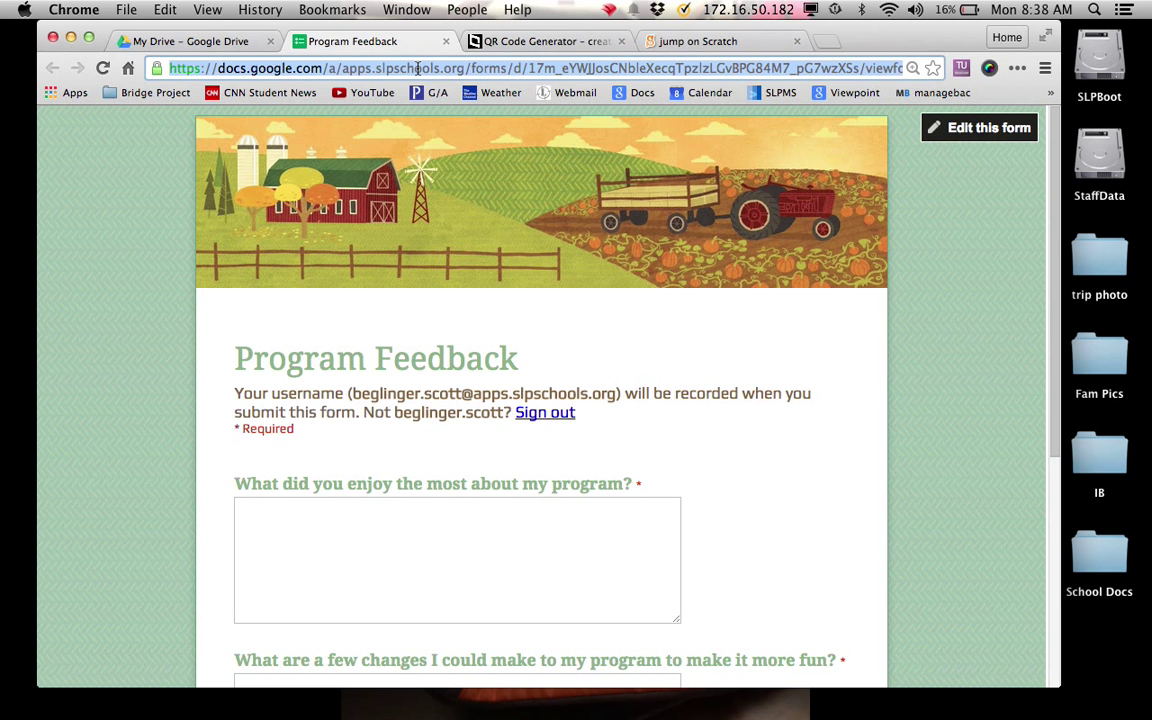
- Copy the live form's web address from the address bar for the QR generator
right_click(420, 68)
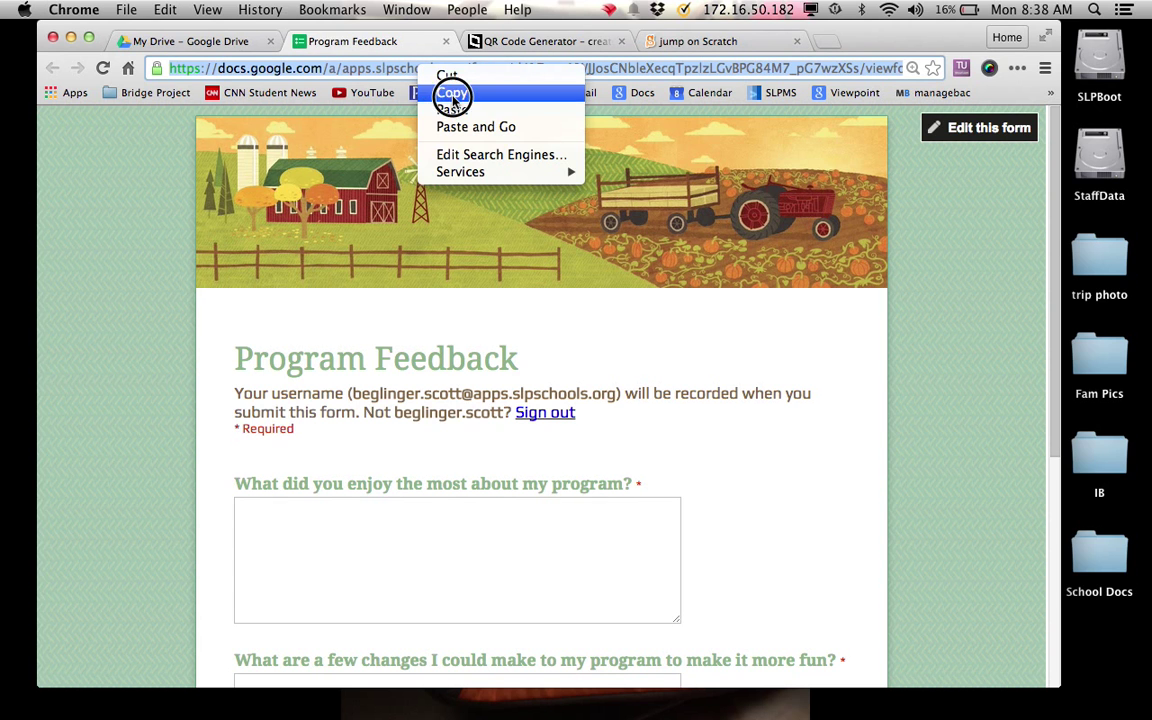
click(564, 40)
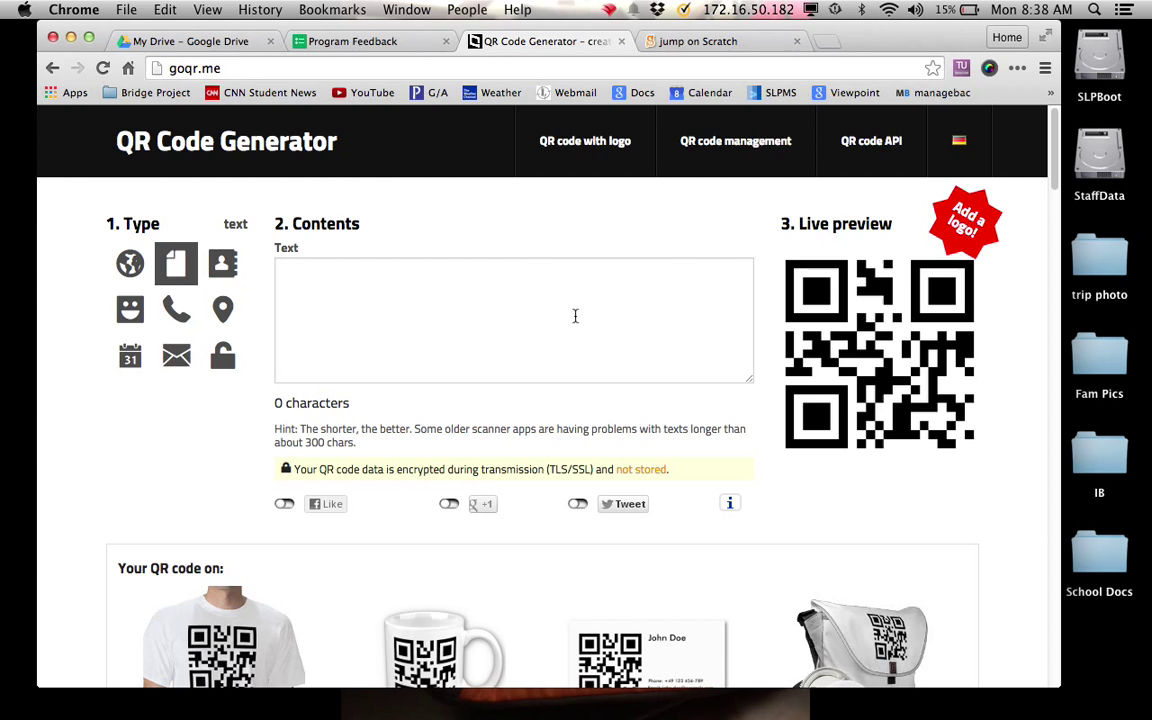
- Generate a URL-type QR code from the pasted form link, then return to the Scratch jump project
click(128, 284)
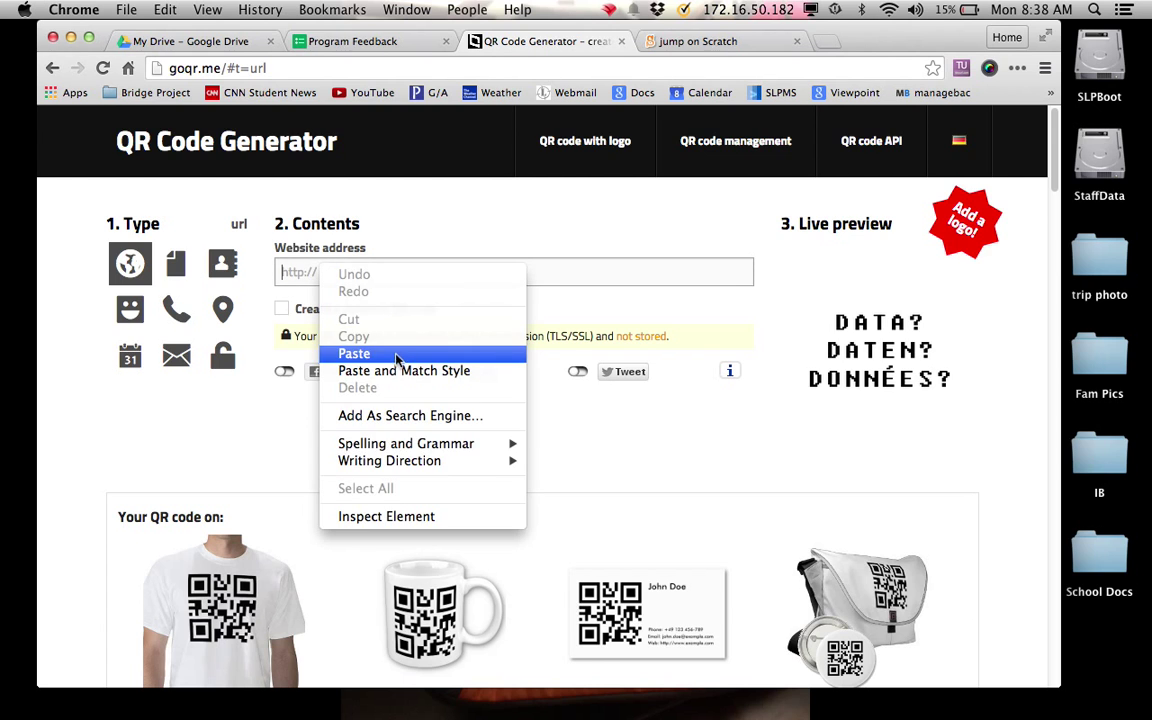
click(354, 352)
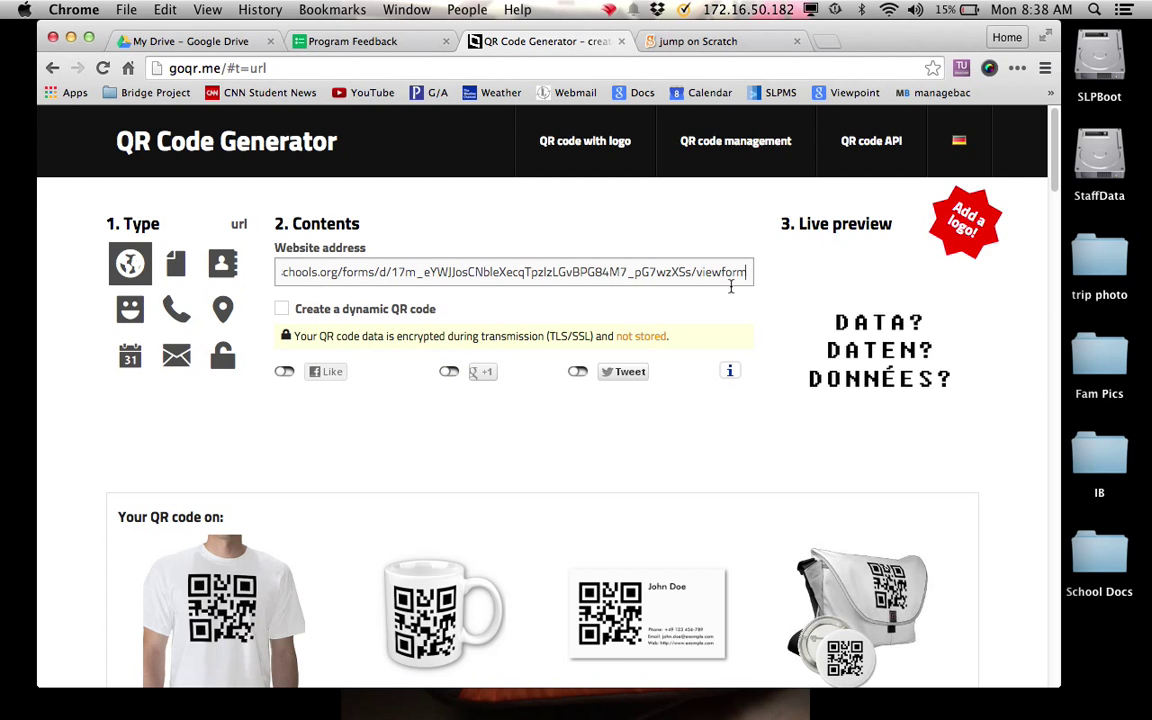
mouse_move(736, 300)
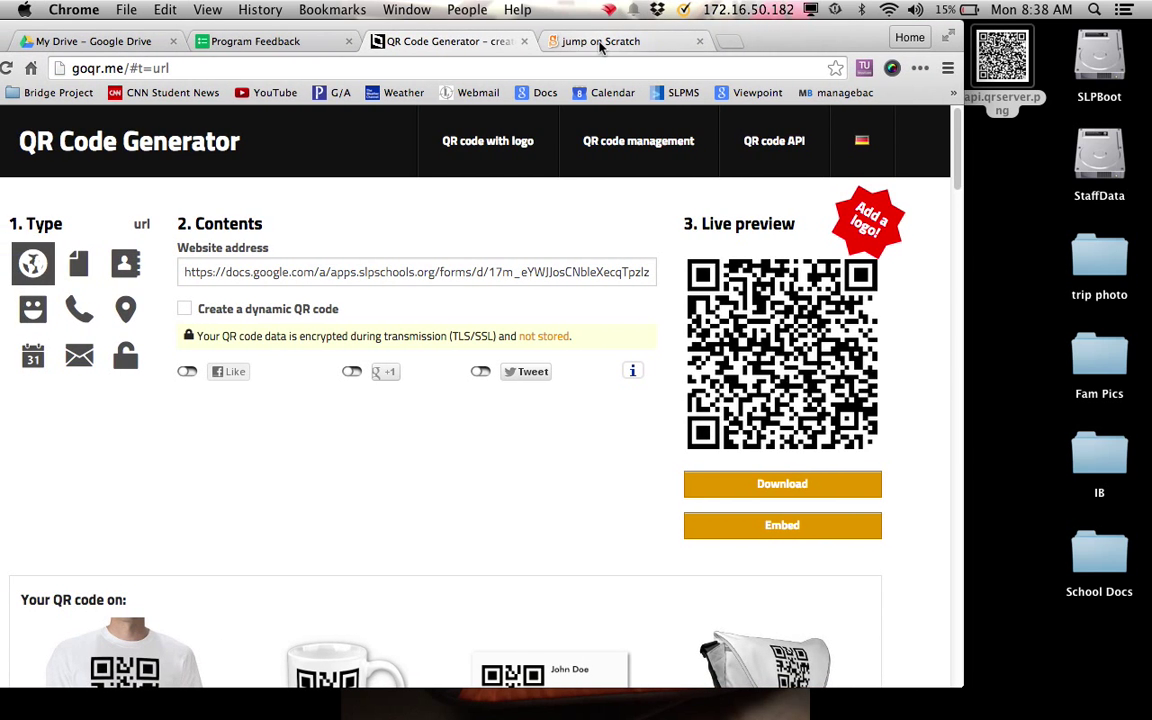
click(600, 40)
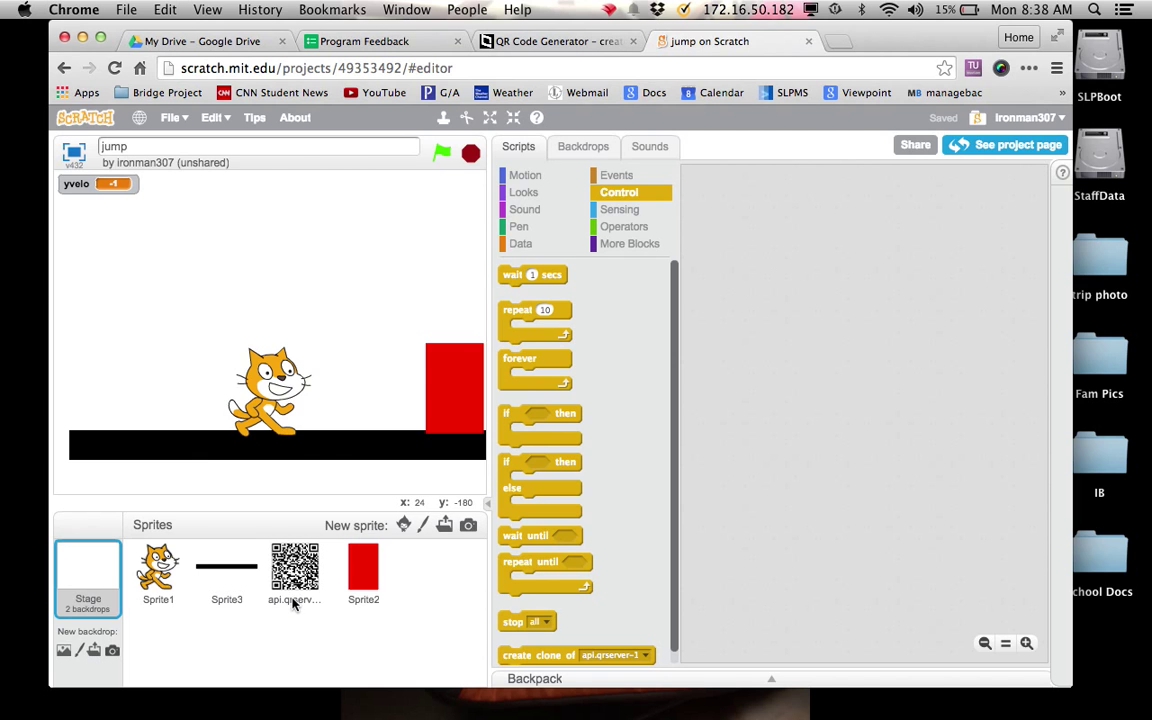
- Stop the game, show backdrop2 with the QR code on stage, and select the api.qrserver sprite's scripts
click(470, 152)
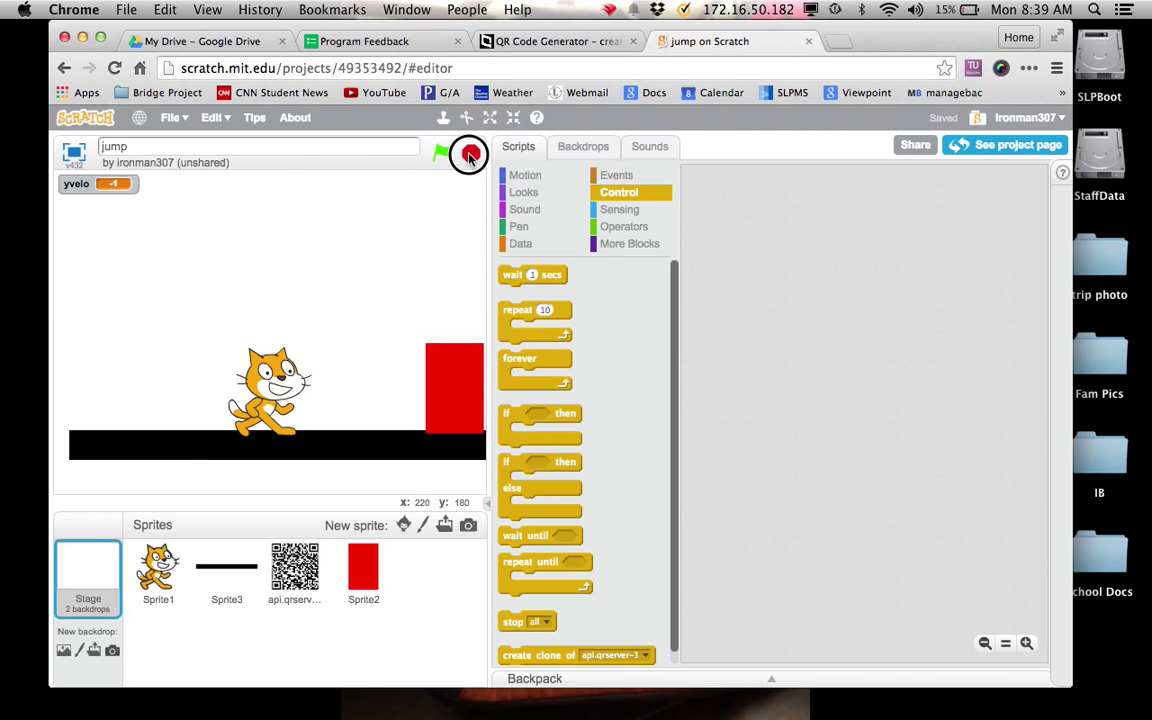
click(440, 152)
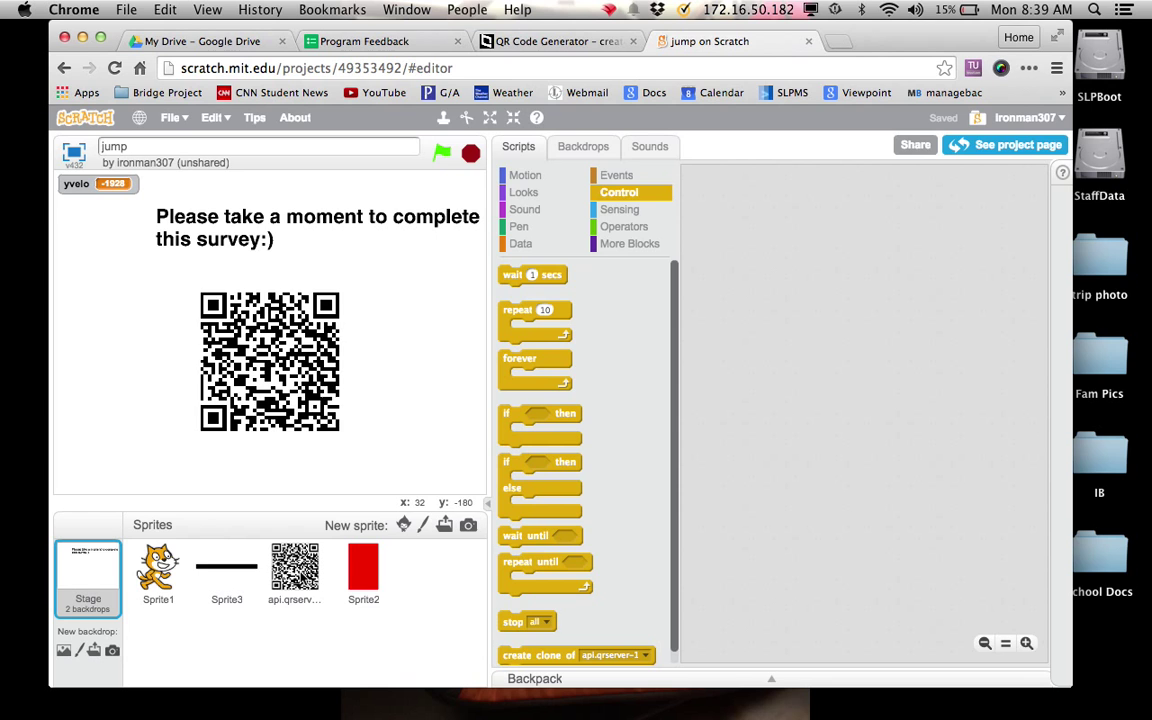
click(294, 568)
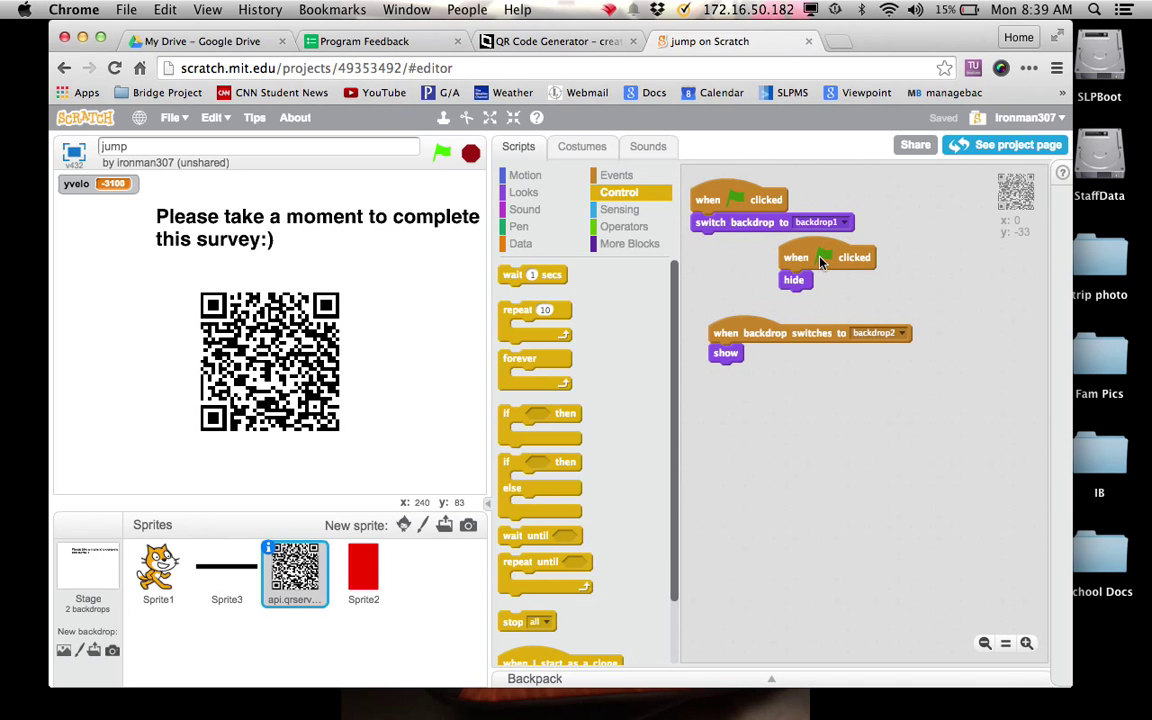
click(440, 152)
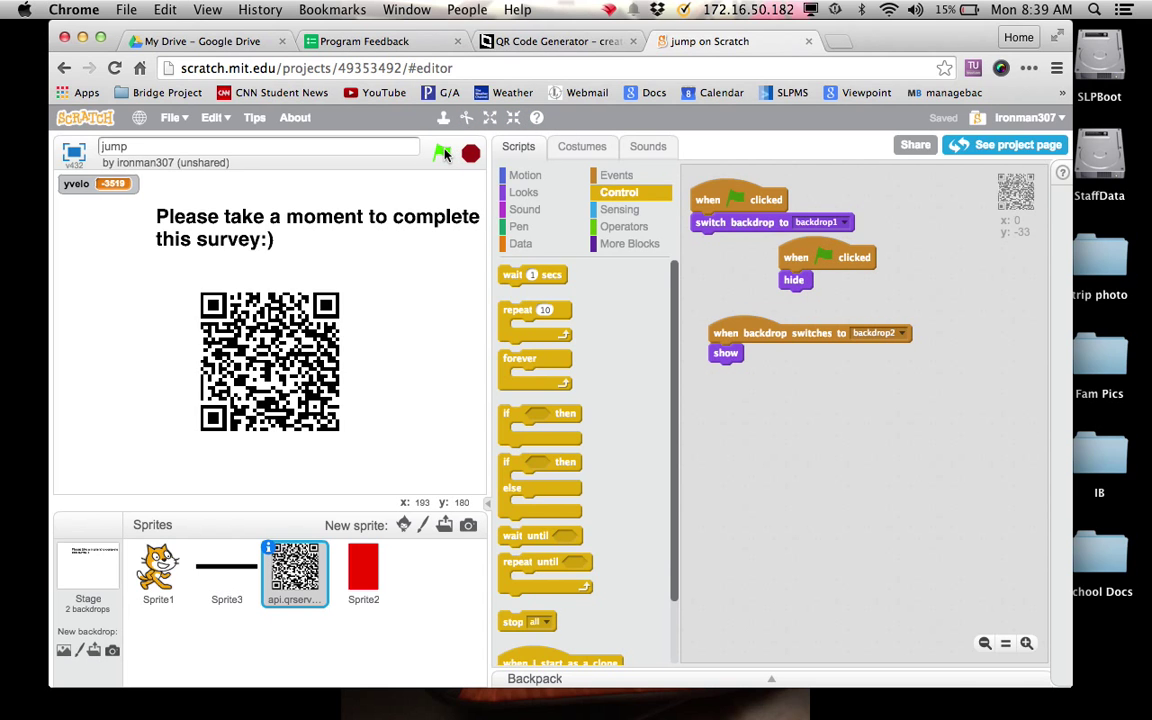
click(440, 152)
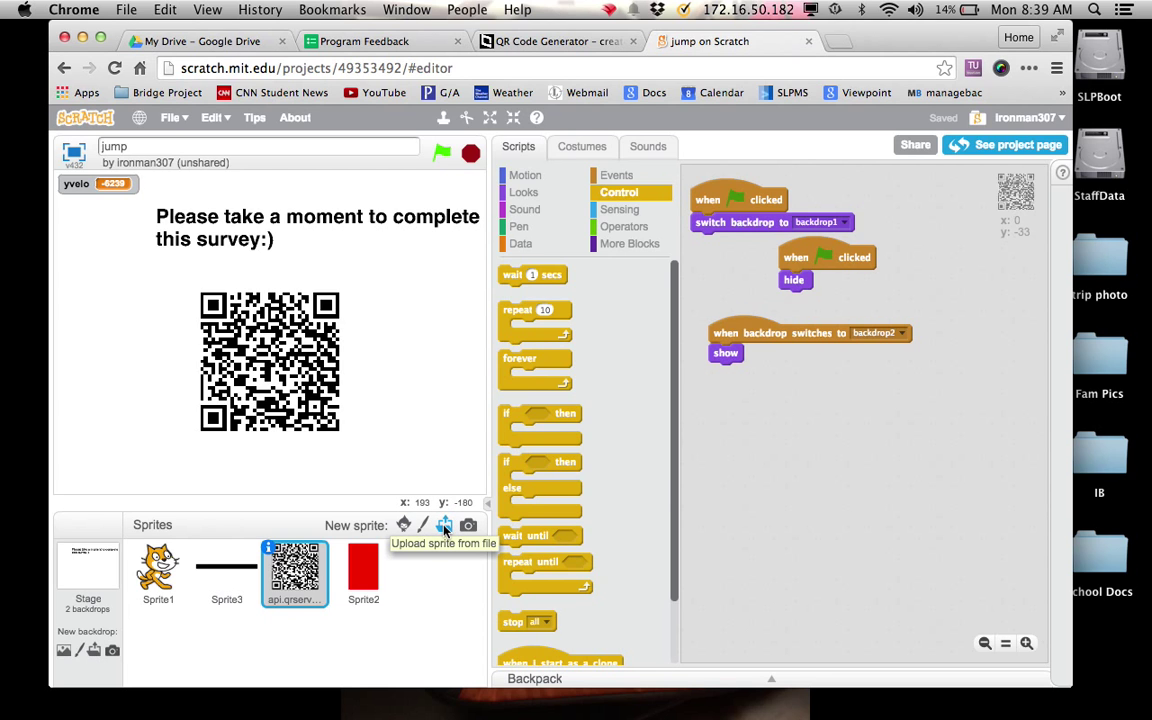
- Upload api.qrserver.png from the Desktop as a new sprite in the game
click(444, 524)
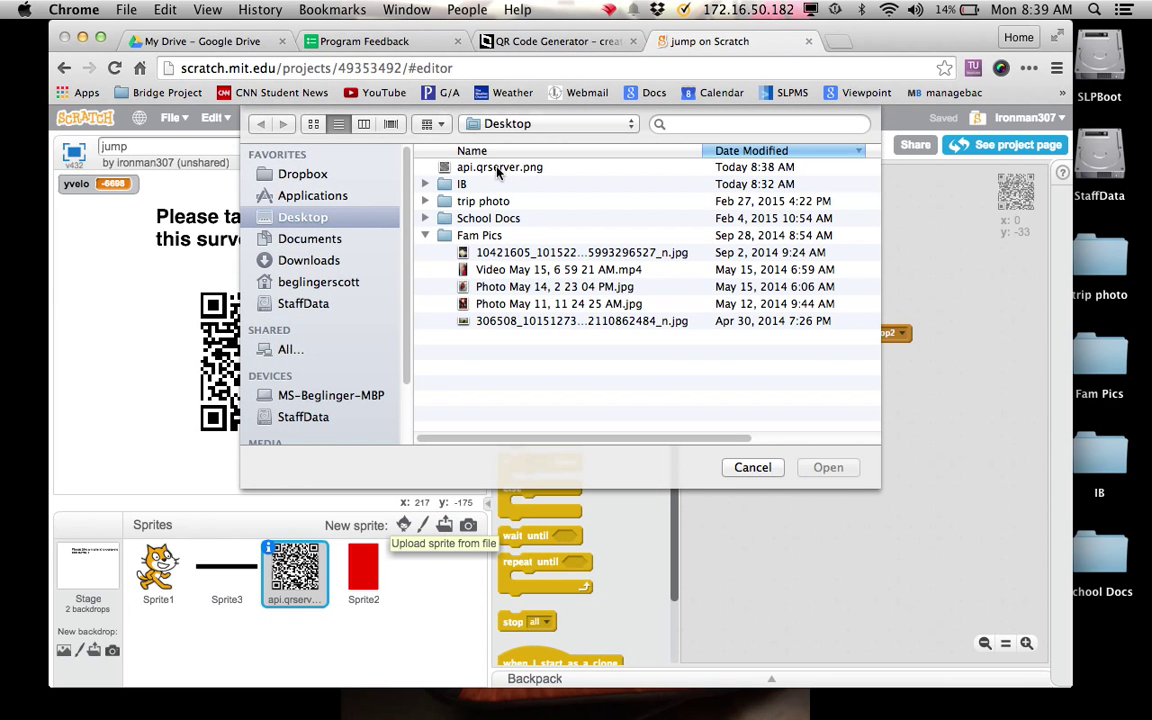
click(500, 168)
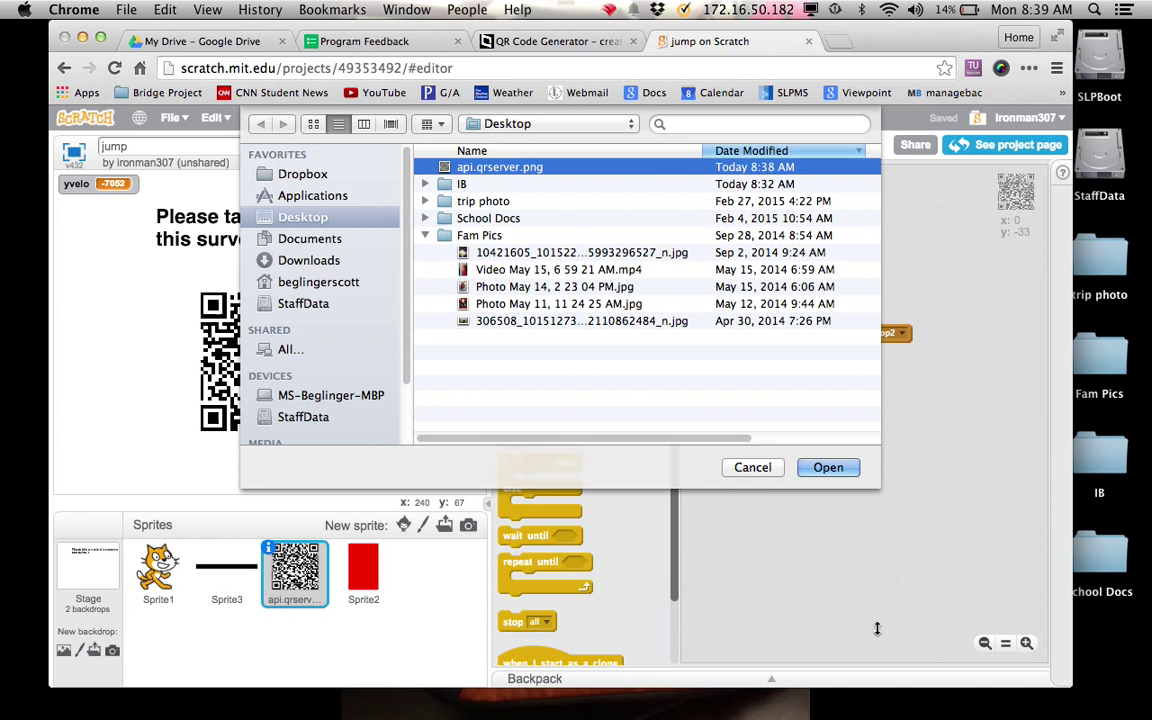
click(828, 468)
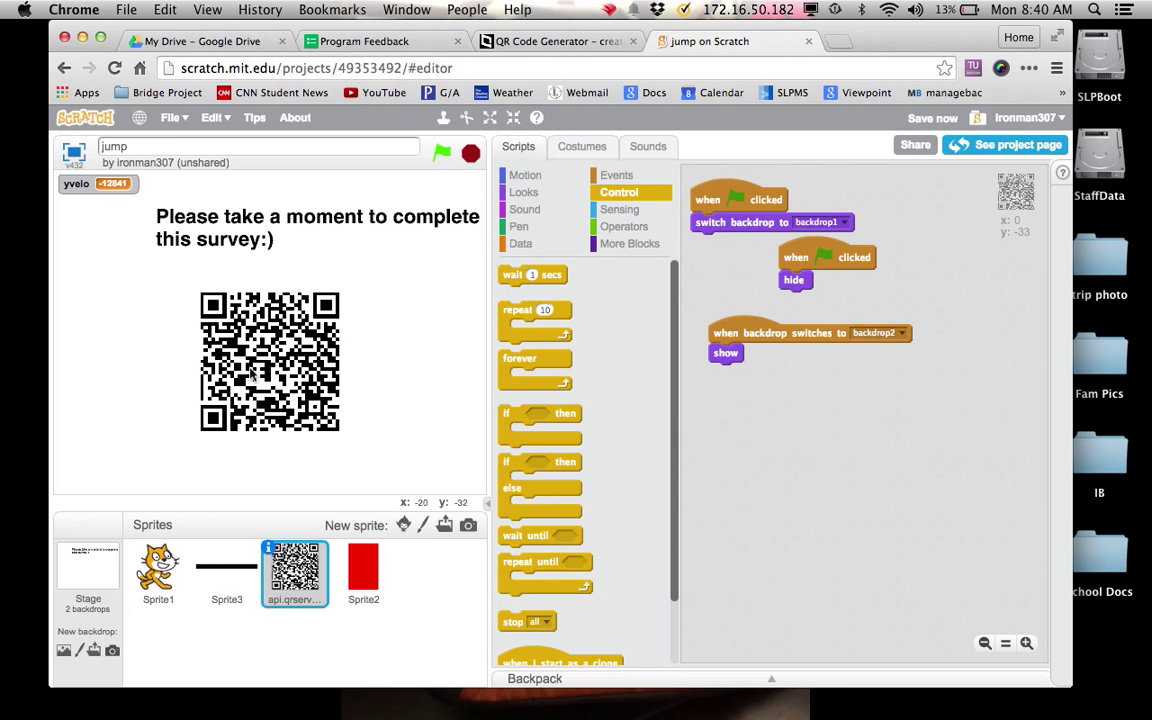
mouse_move(284, 364)
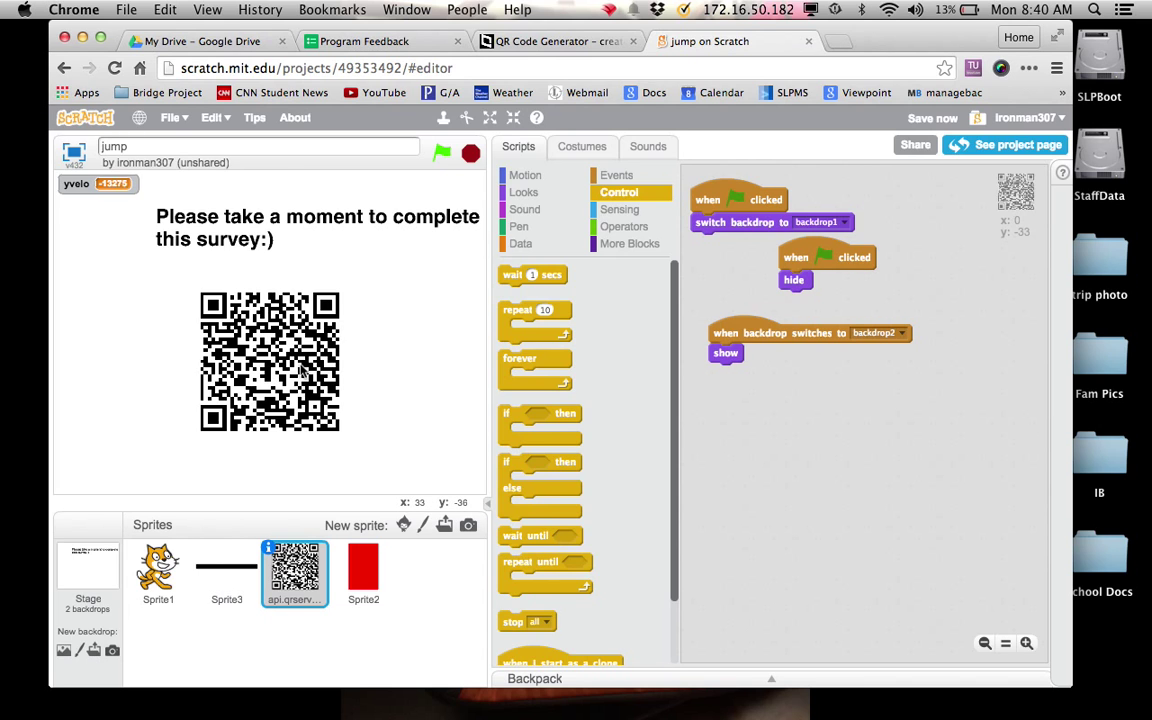
mouse_move(872, 352)
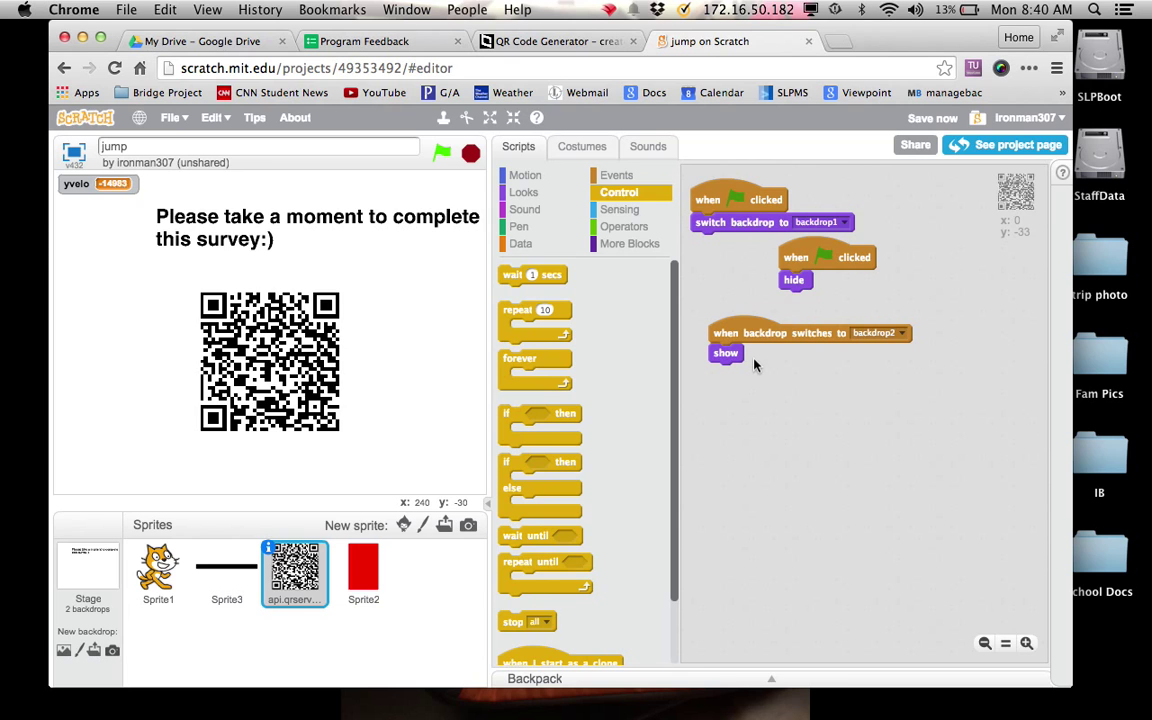
mouse_move(70, 296)
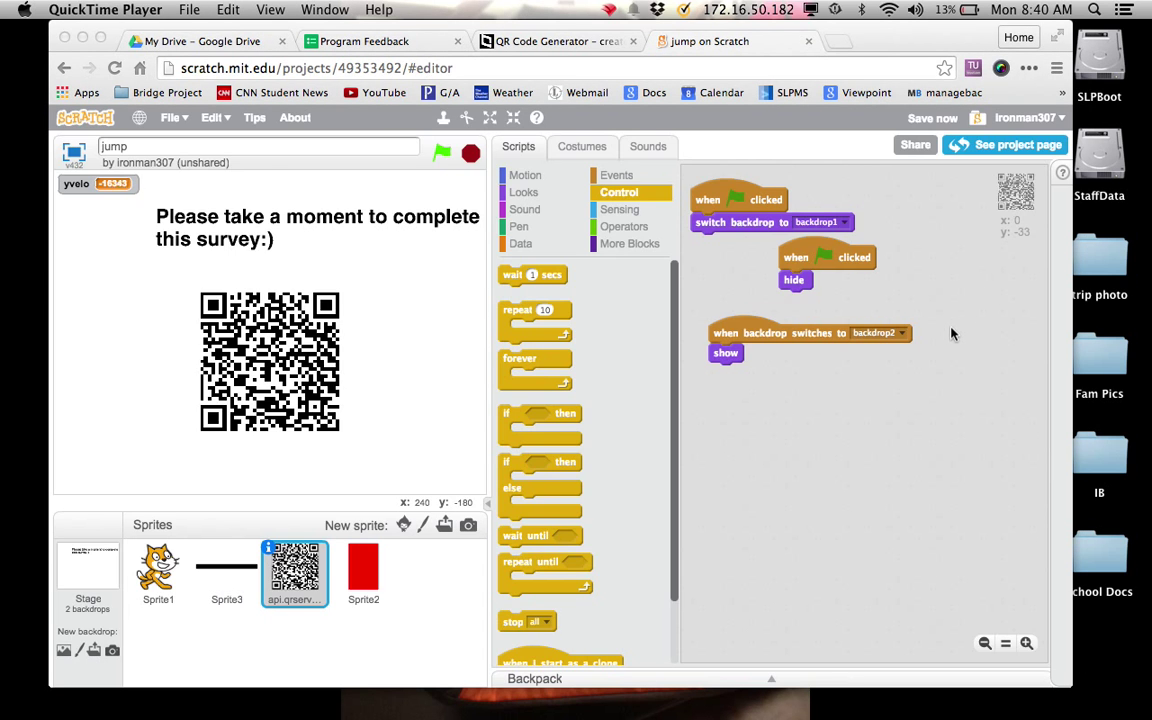
mouse_move(906, 326)
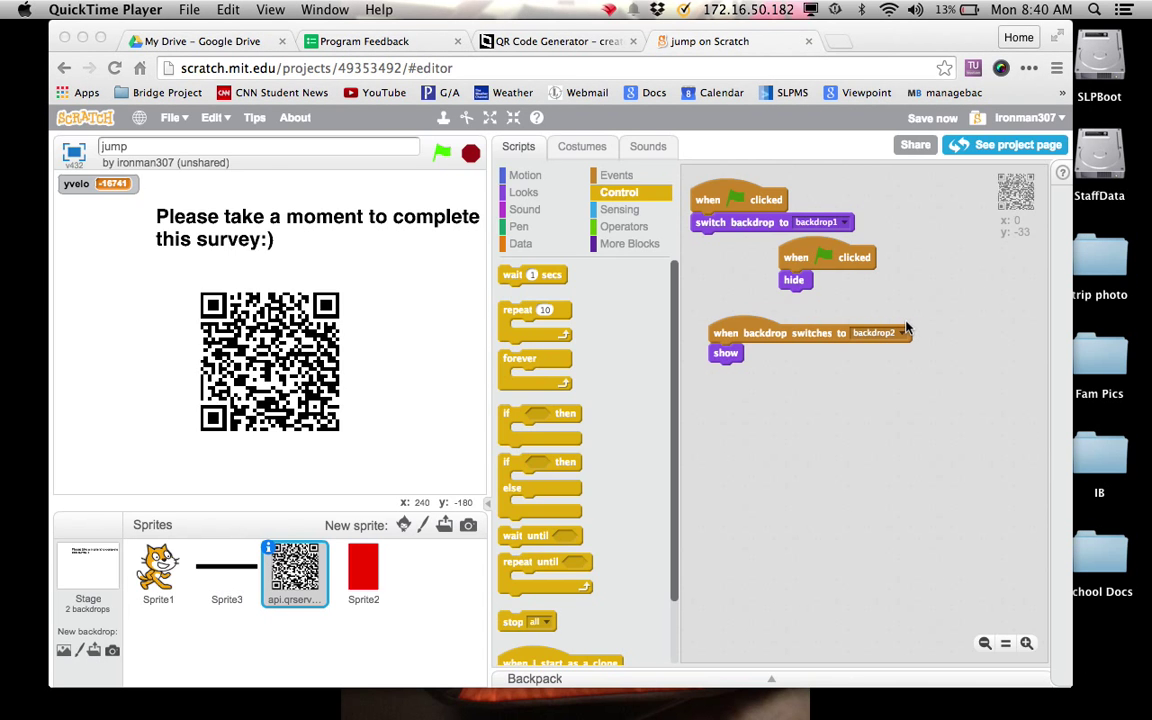
mouse_move(896, 326)
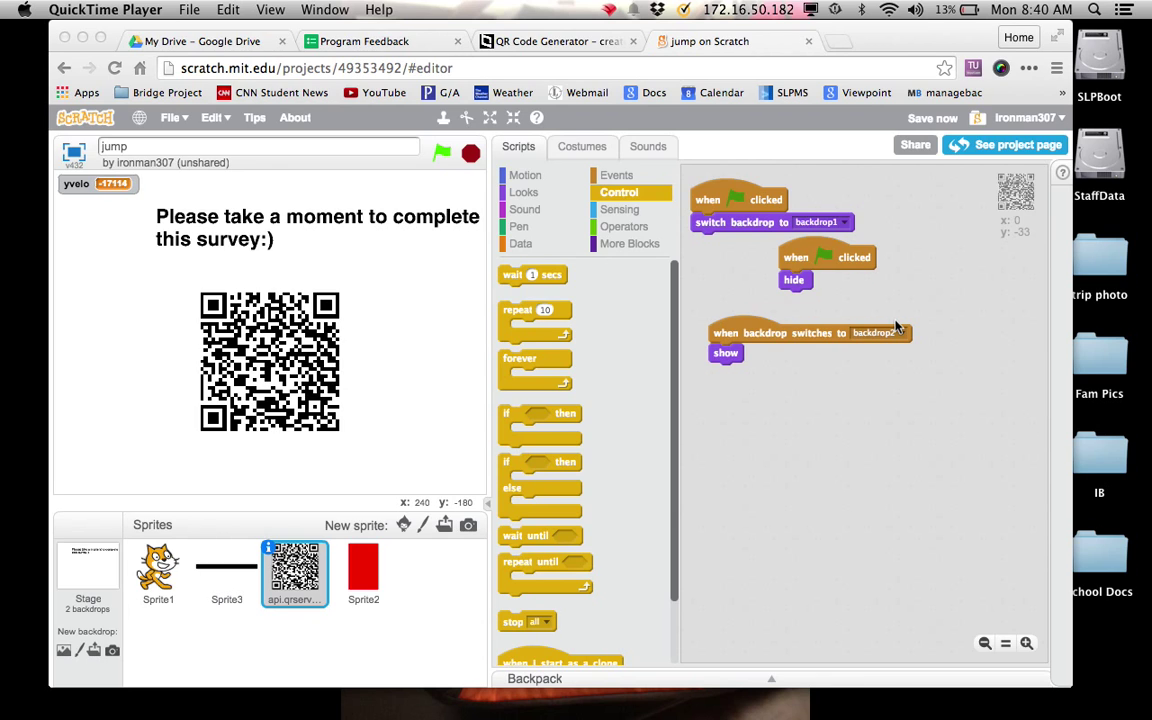